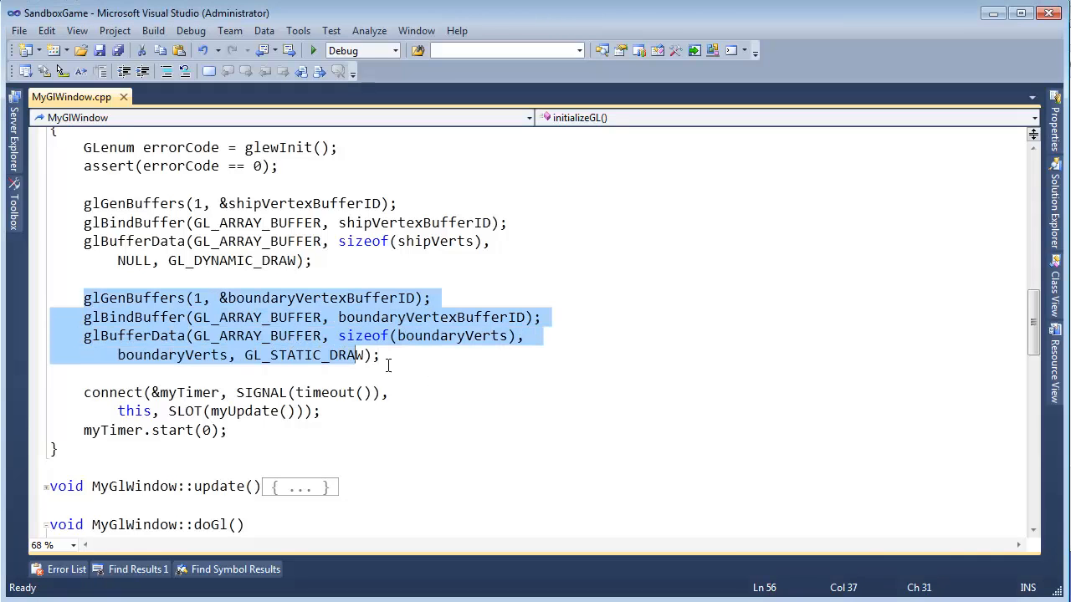
Scroll MyGlWindow.cpp down to doGl() and its glBufferSubData call uploading transformedVerts.
click(379, 354)
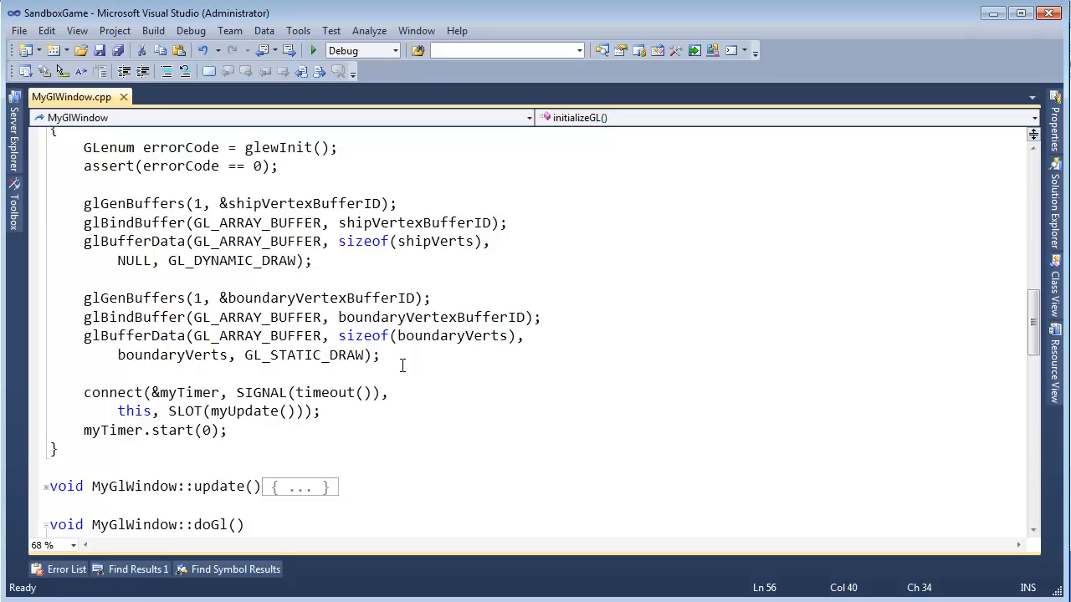
click(125, 298)
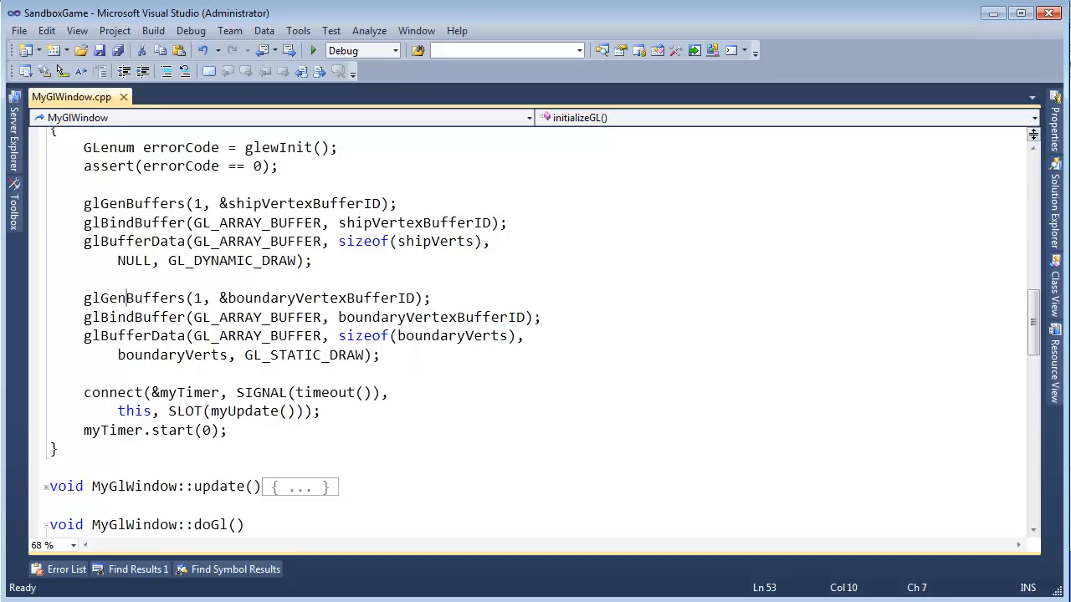
mouse_move(661, 253)
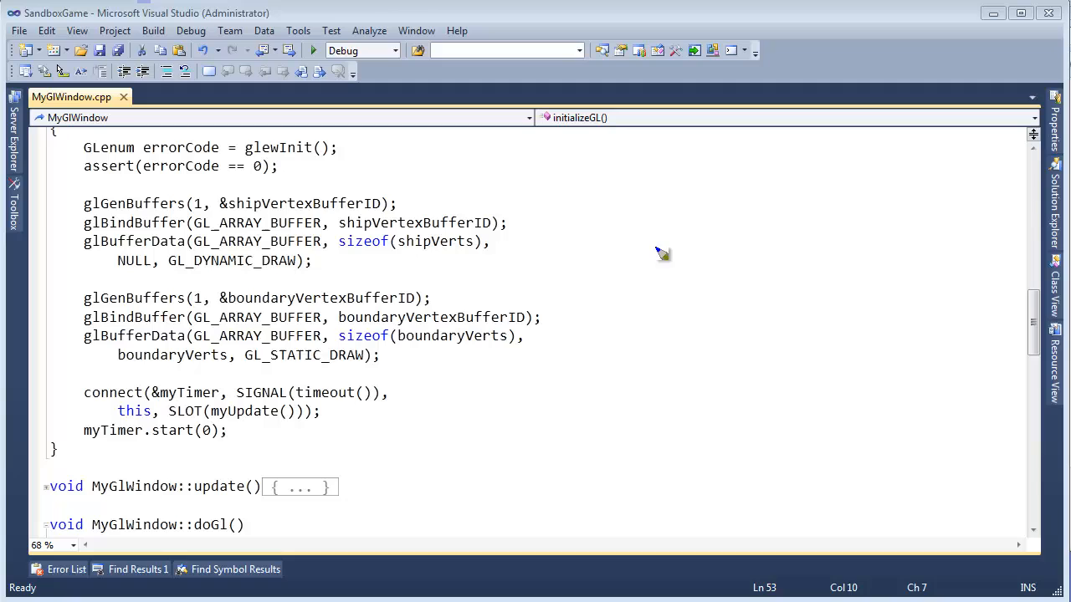
mouse_move(224, 326)
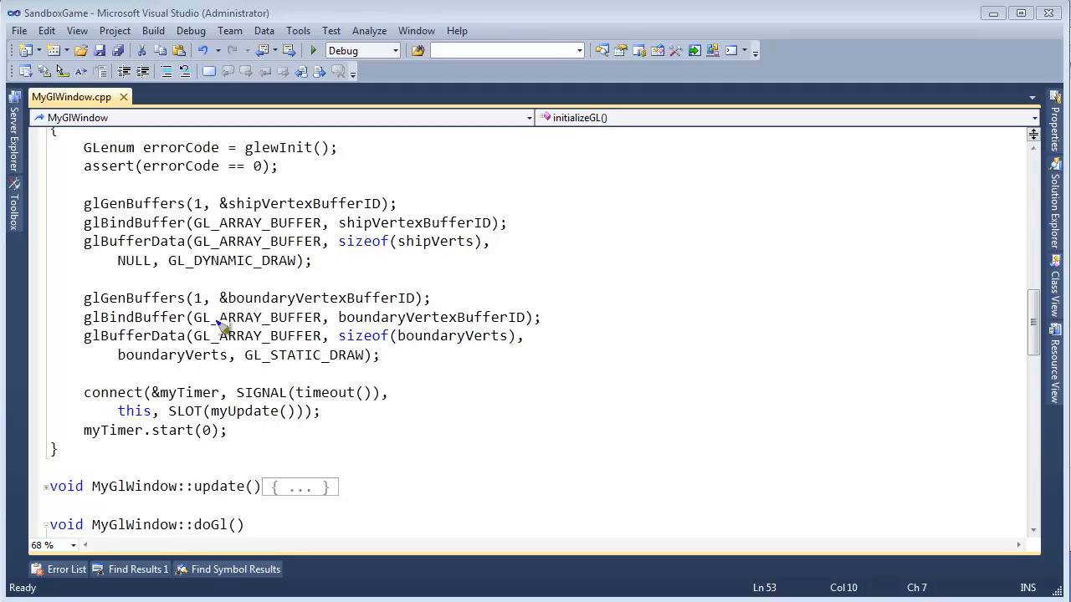
double_click(255, 317)
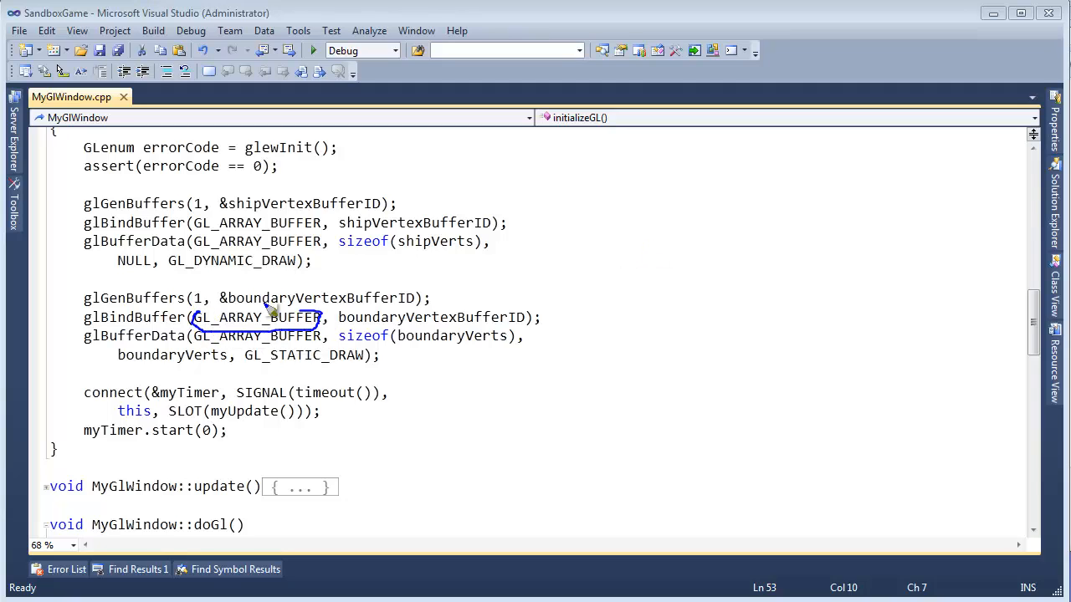
mouse_move(644, 354)
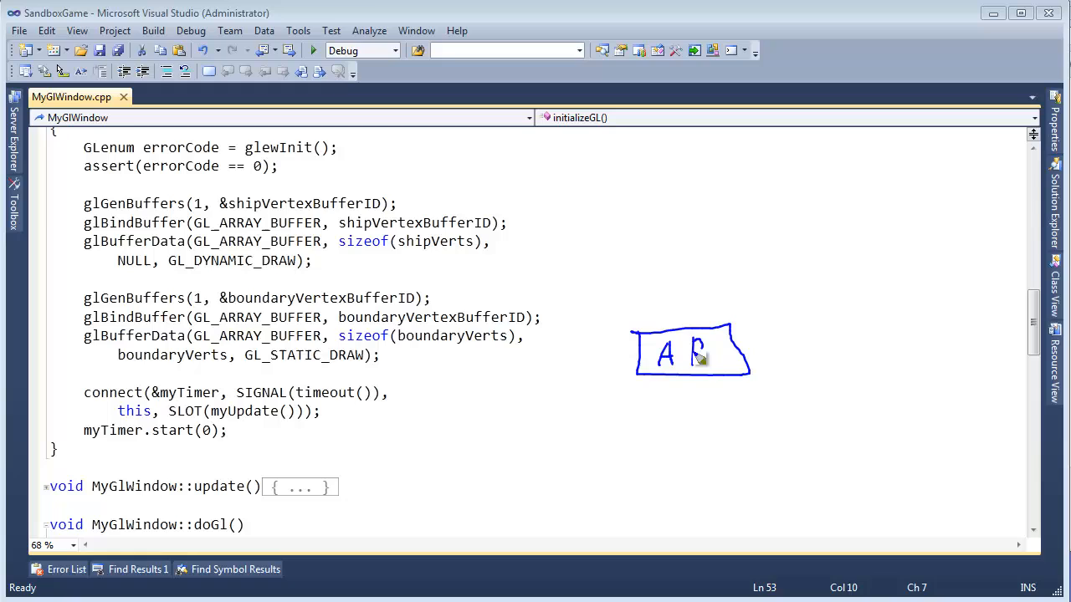
mouse_move(633, 232)
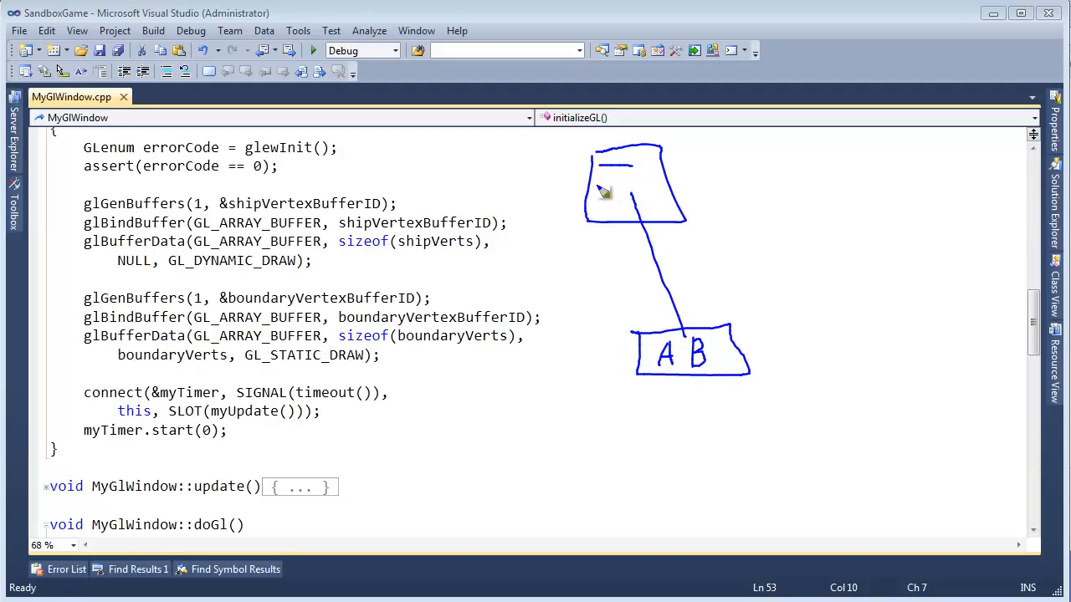
drag(594, 201, 632, 201)
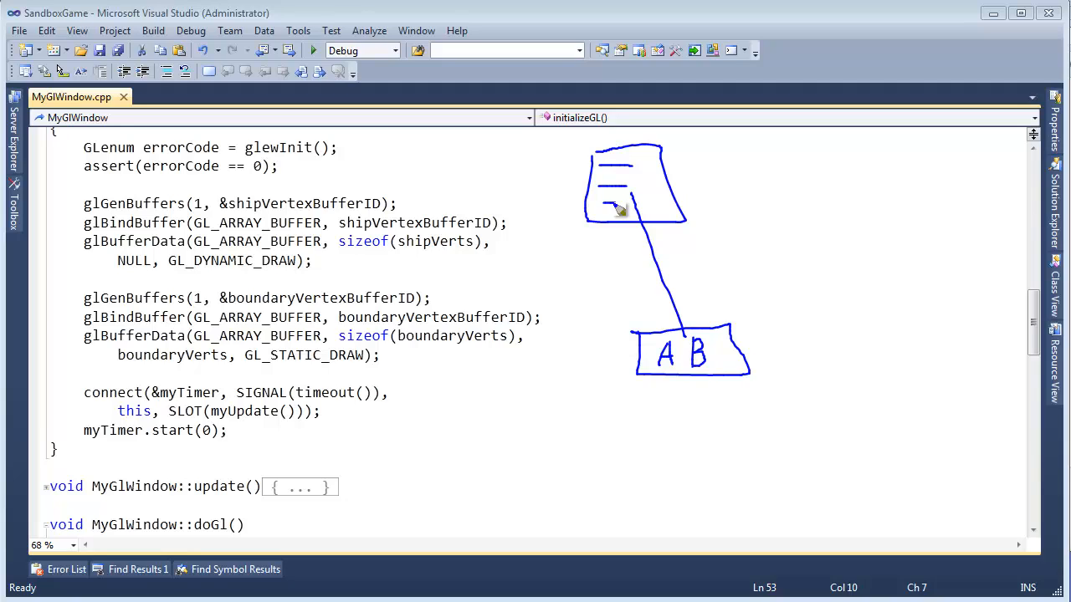
drag(619, 209, 636, 204)
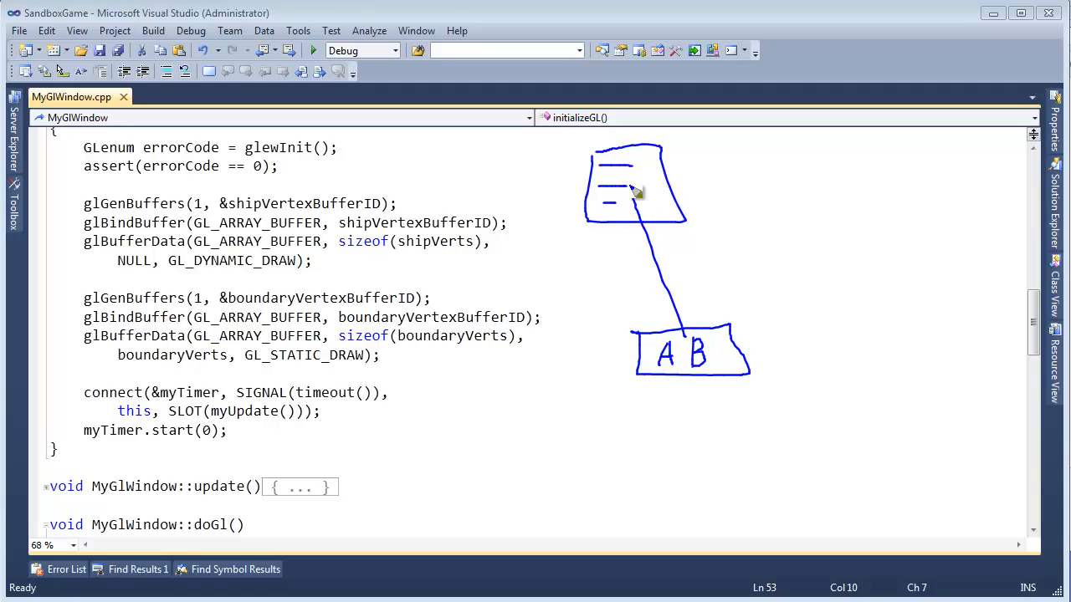
mouse_move(622, 184)
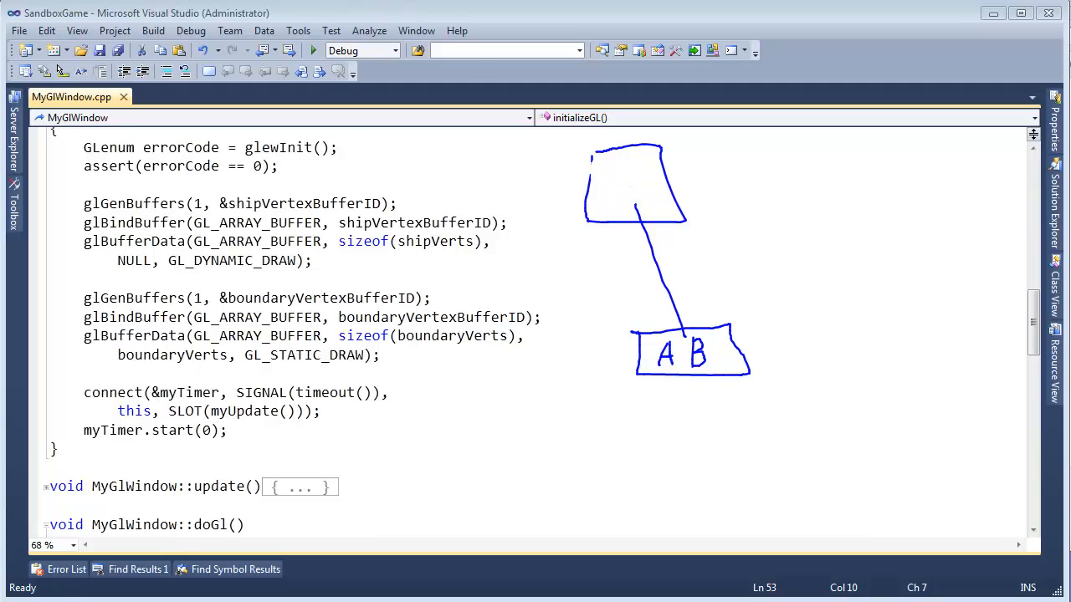
drag(611, 188, 623, 180)
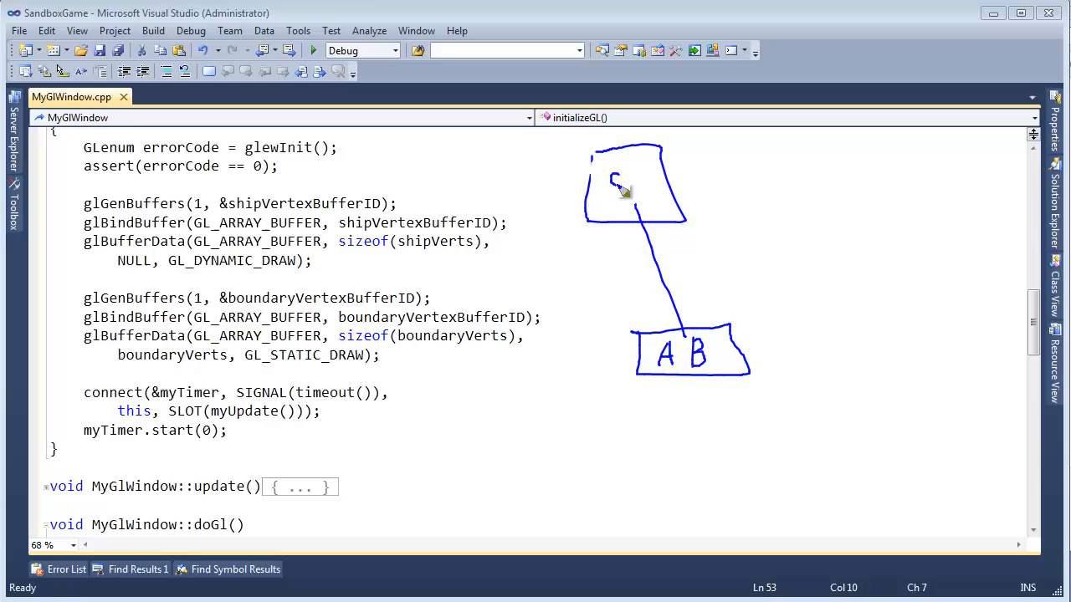
drag(623, 180, 636, 192)
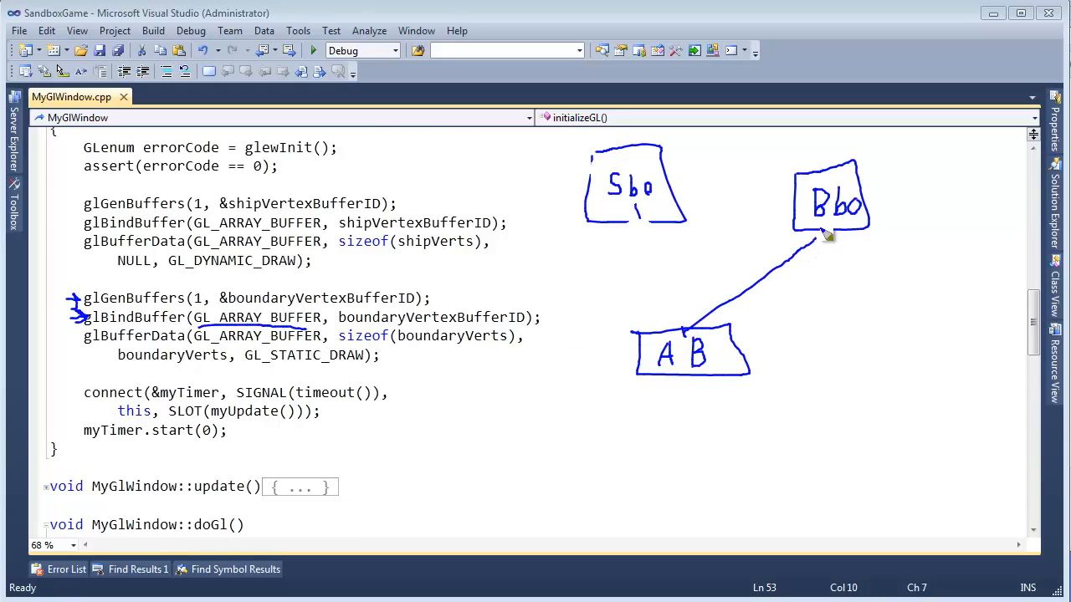
mouse_move(80, 341)
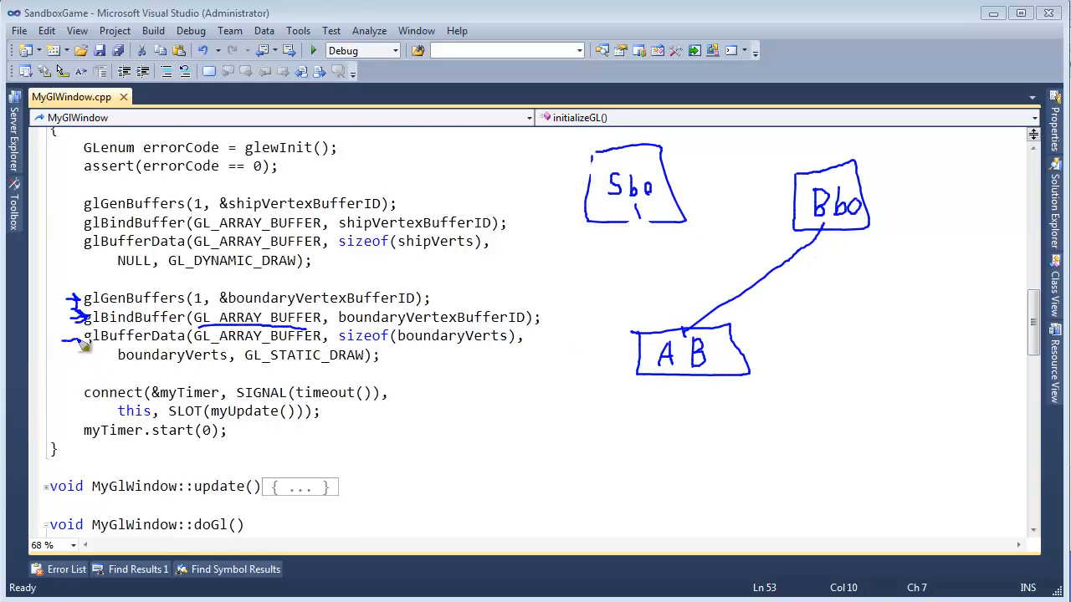
mouse_move(878, 255)
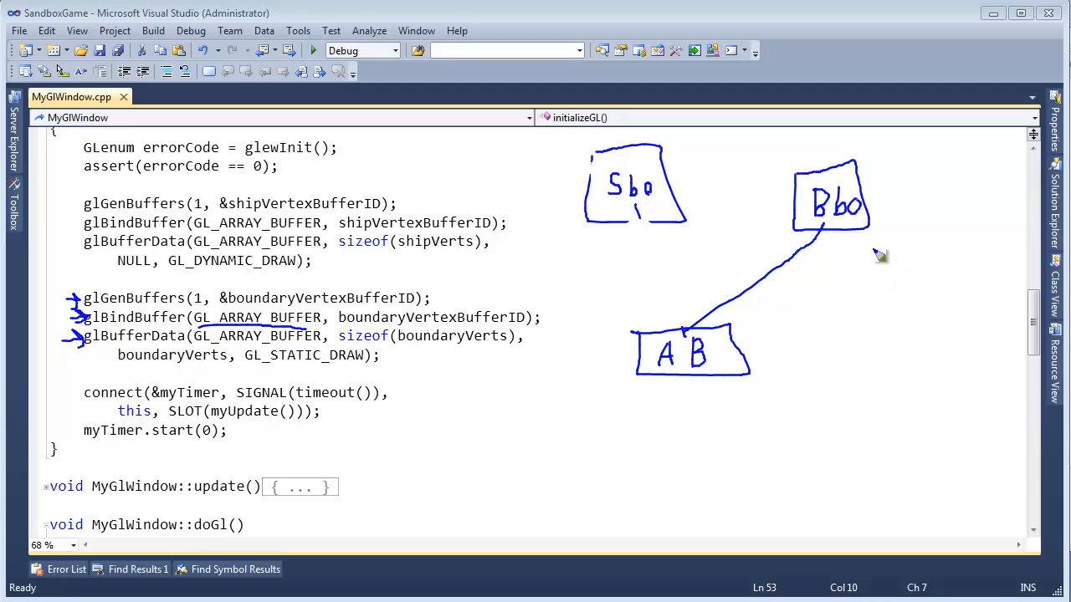
mouse_move(854, 252)
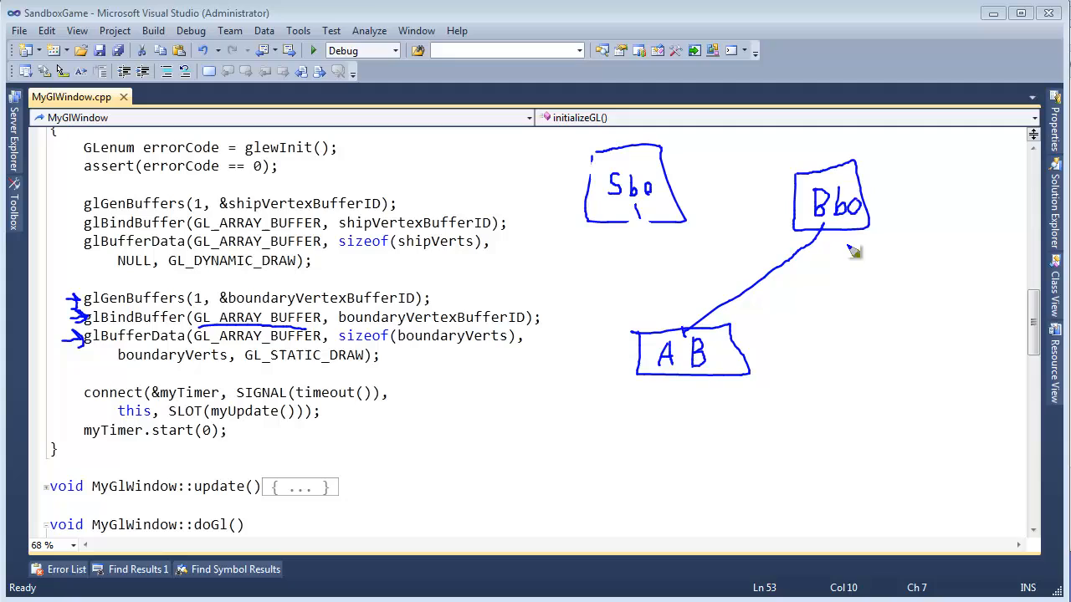
mouse_move(848, 237)
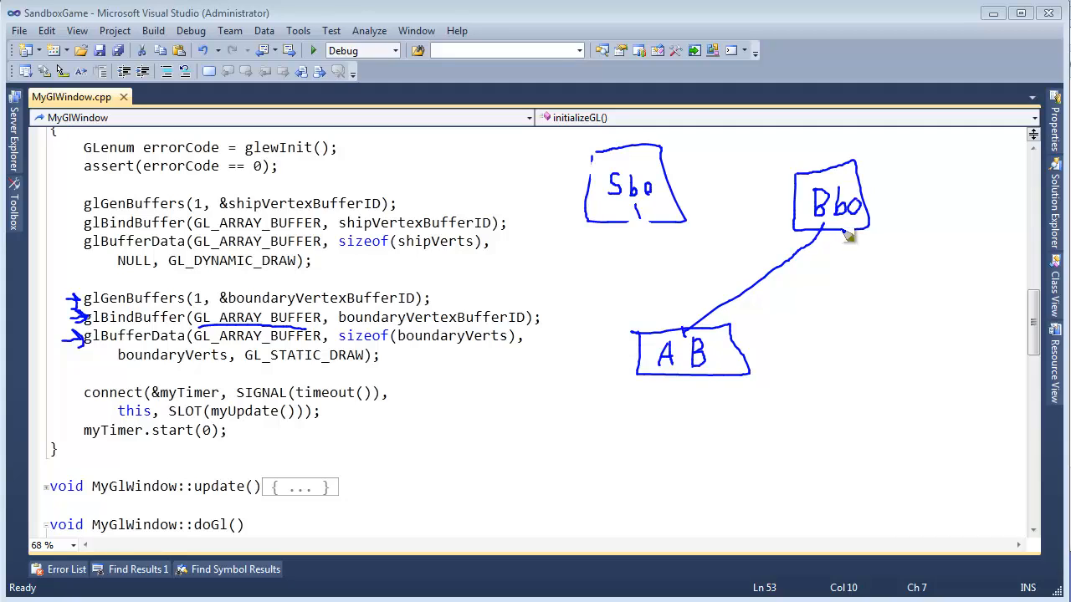
mouse_move(824, 192)
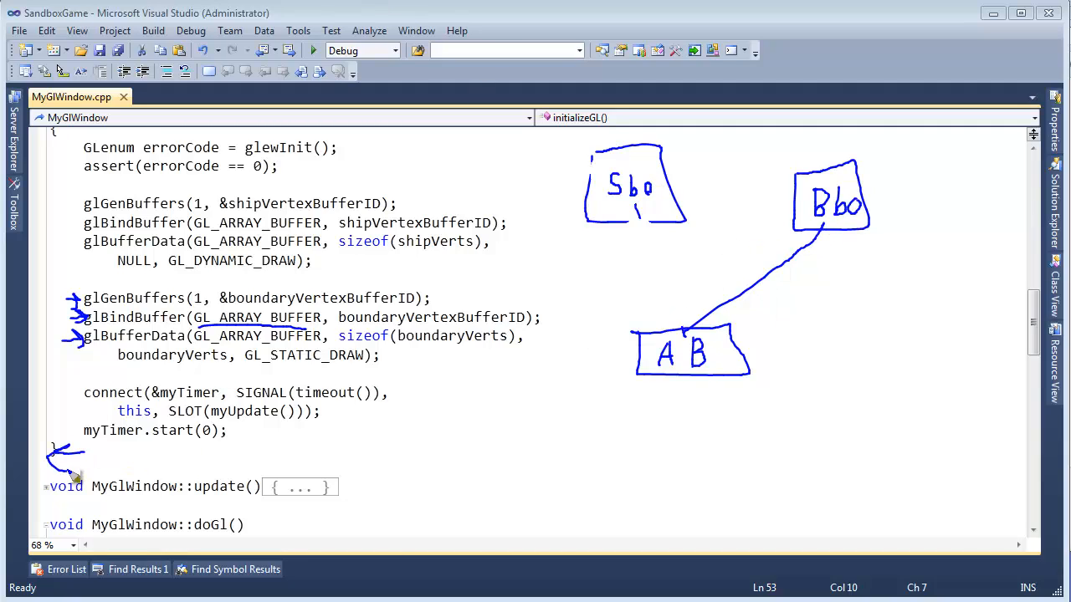
mouse_move(559, 324)
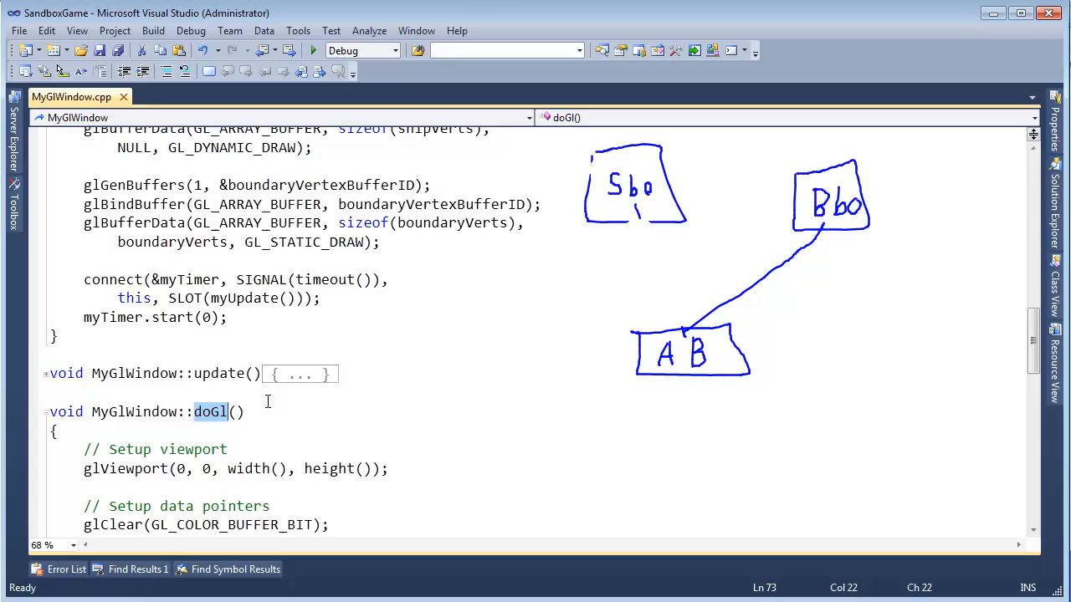
scroll(down, 3)
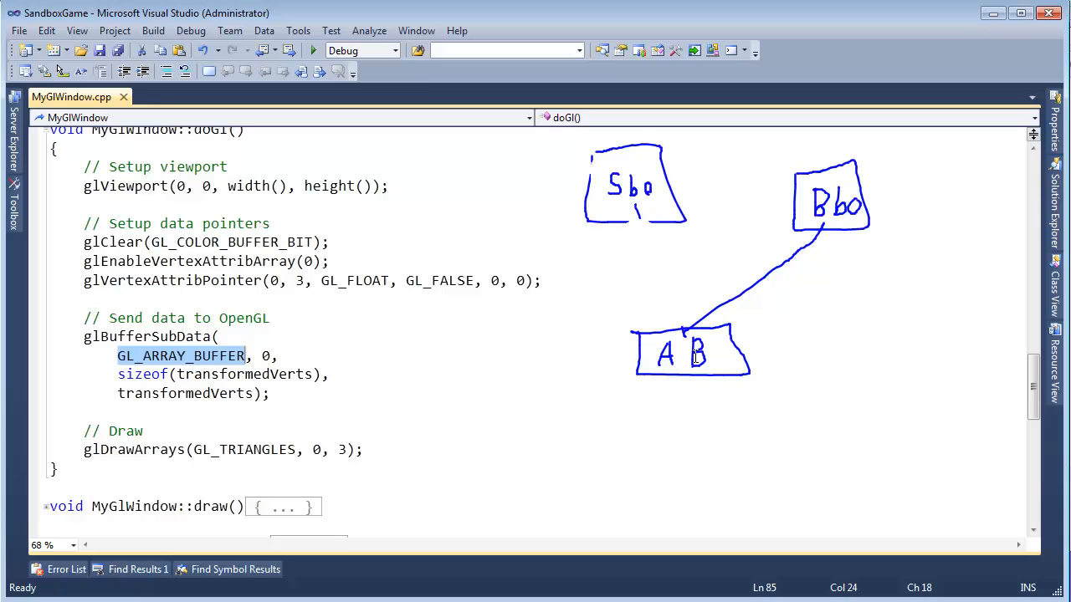
double_click(243, 374)
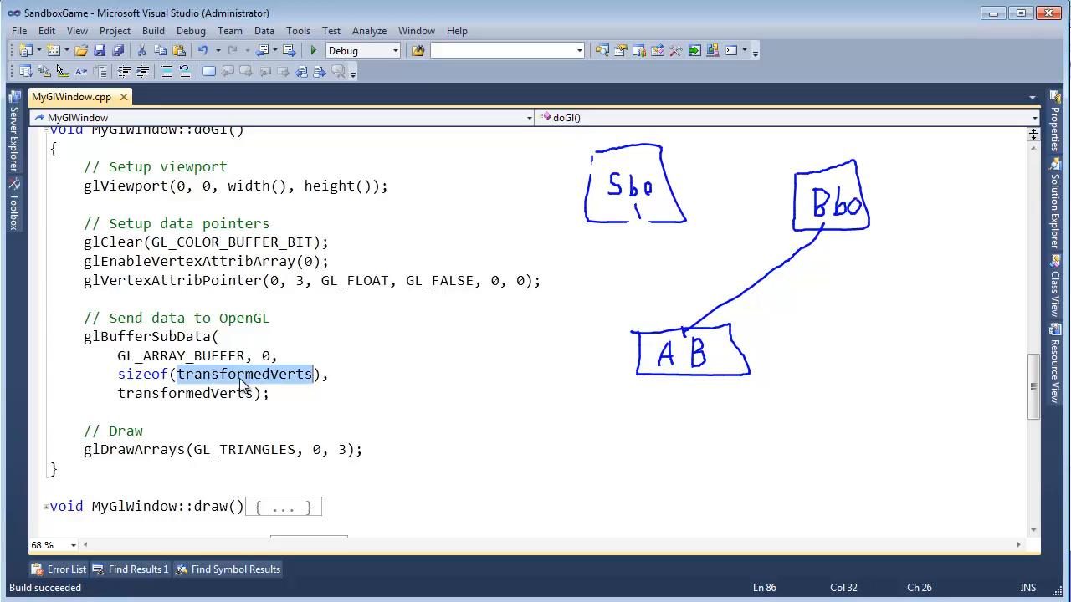
click(242, 373)
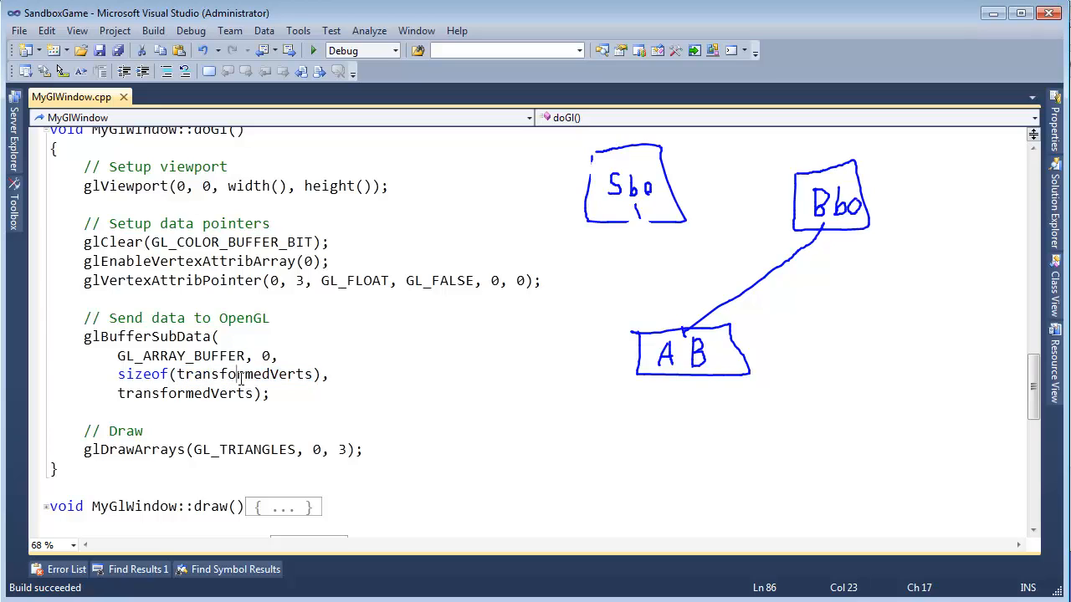
double_click(243, 374)
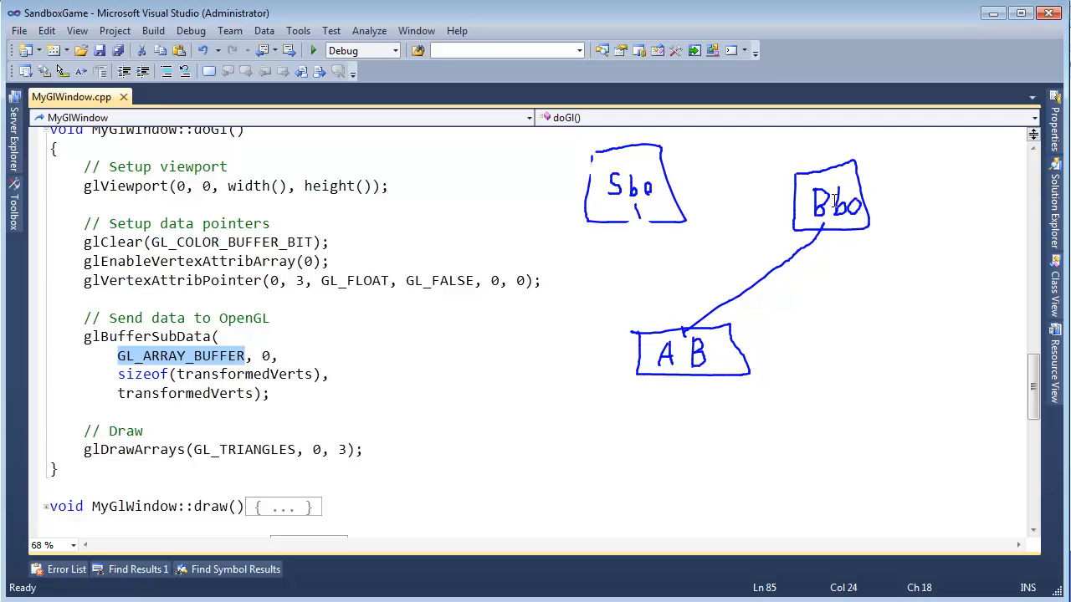
mouse_move(806, 215)
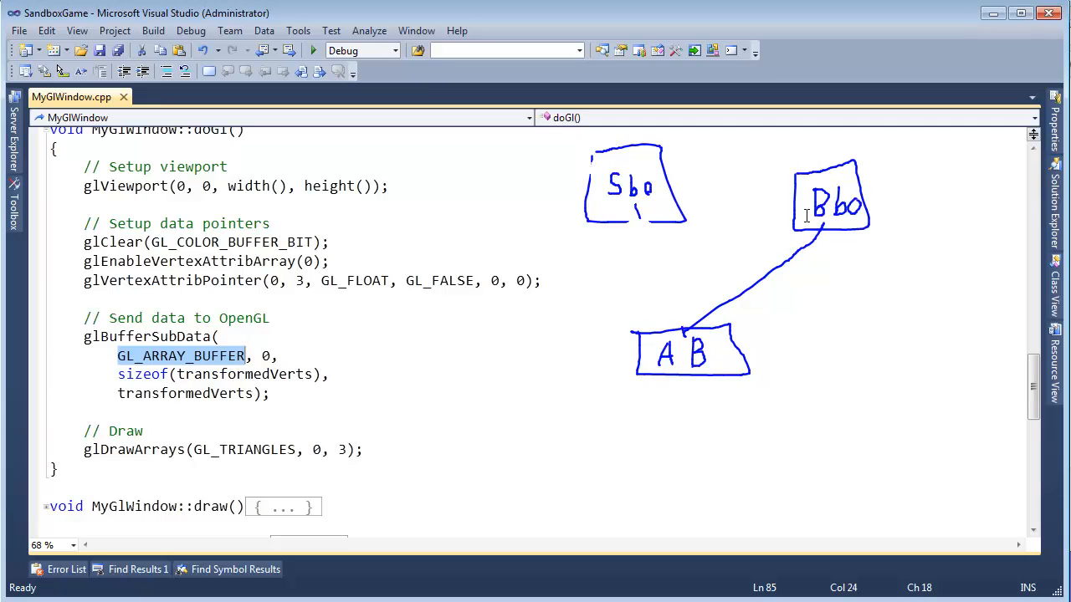
mouse_move(619, 328)
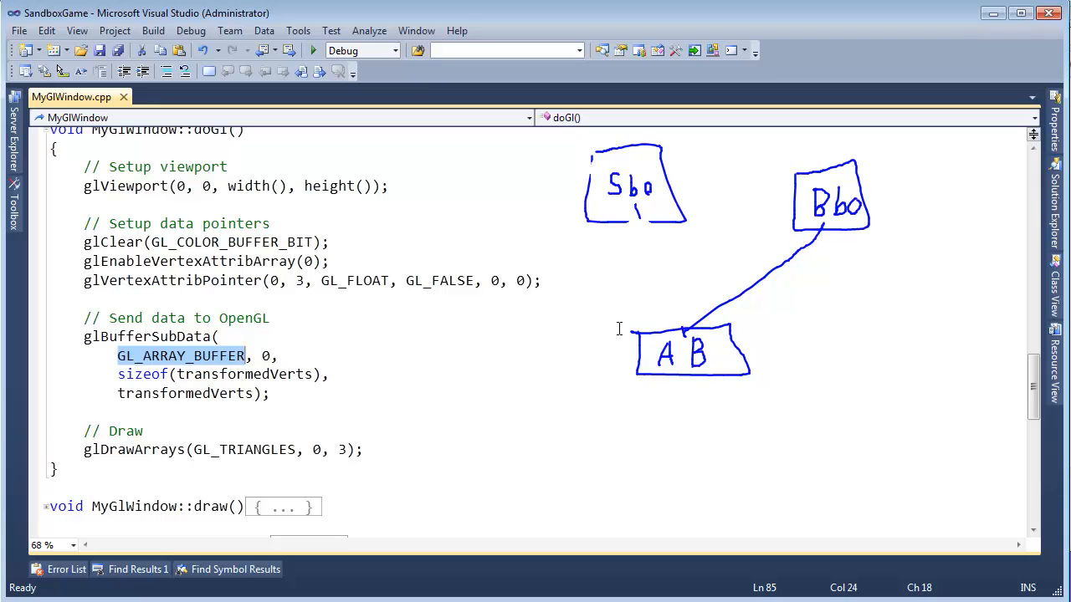
mouse_move(826, 204)
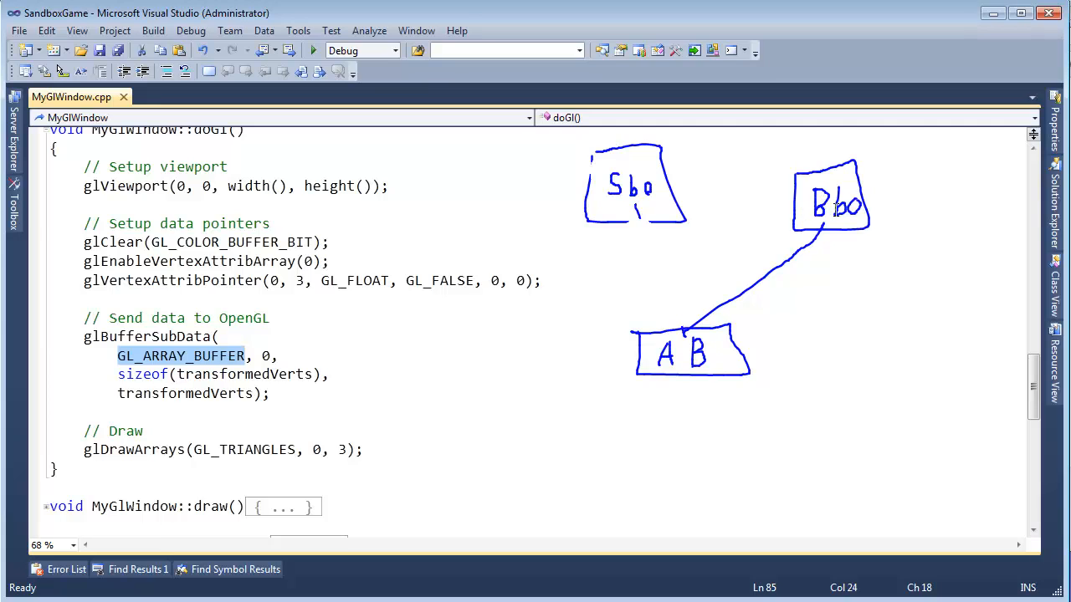
mouse_move(711, 335)
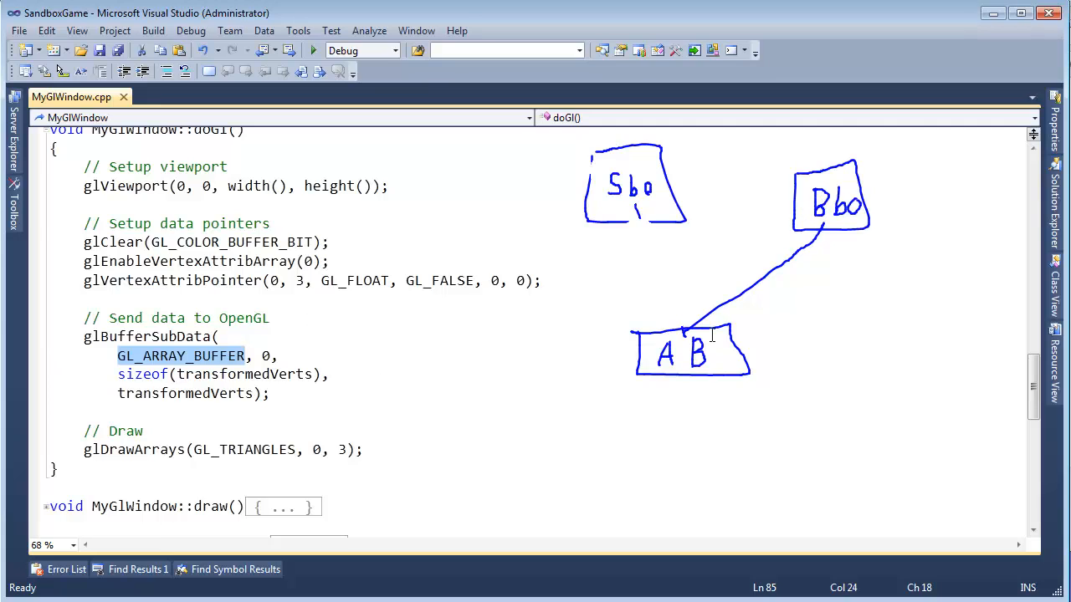
mouse_move(634, 208)
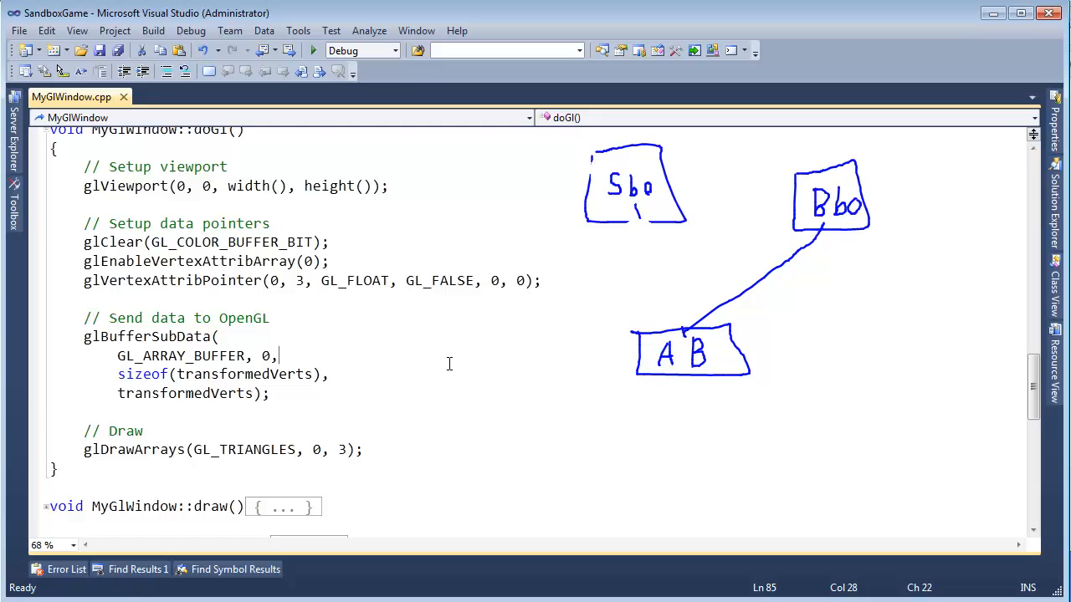
click(313, 51)
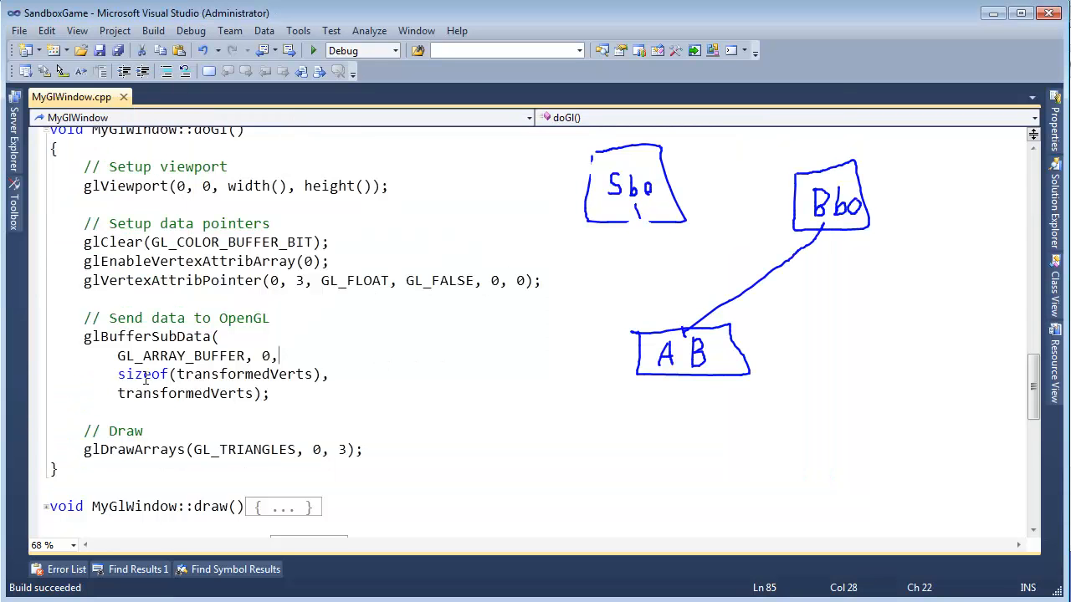
Select the glDrawArrays call that draws the three triangle vertices in doGl().
double_click(133, 449)
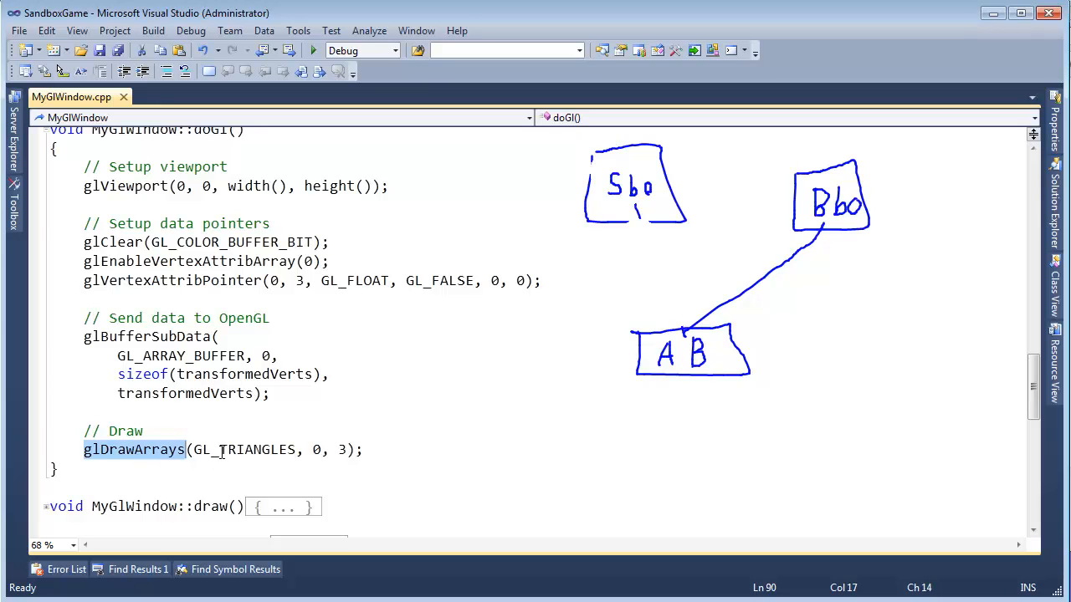
mouse_move(414, 366)
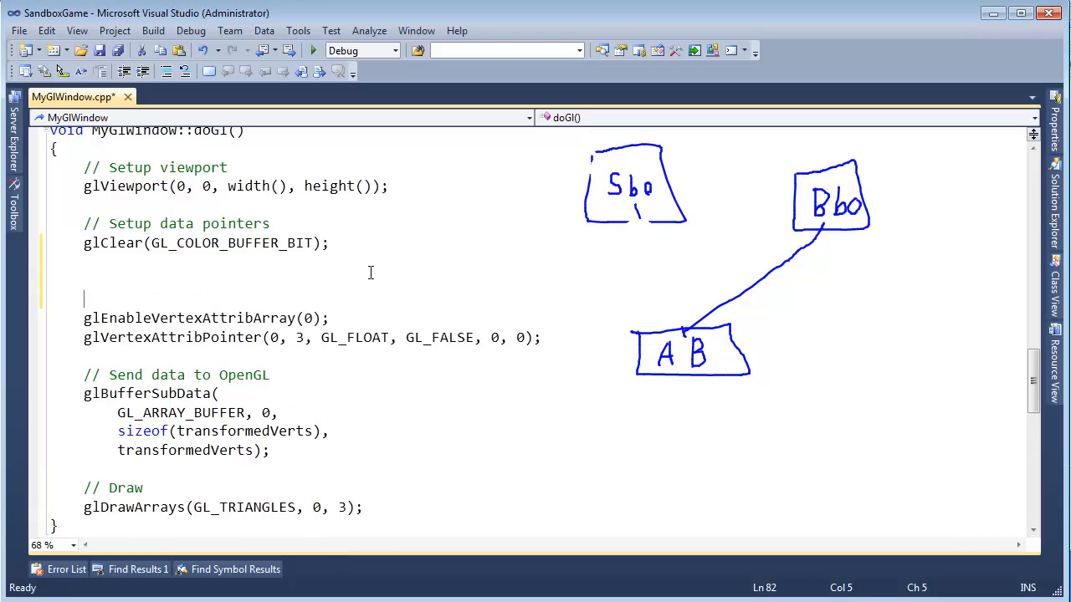
Type glBindBuffer(GL_ARRAY_BUFFER, shipVertexBufferID); above glEnableVertexAttribArray in doGl().
text(g)
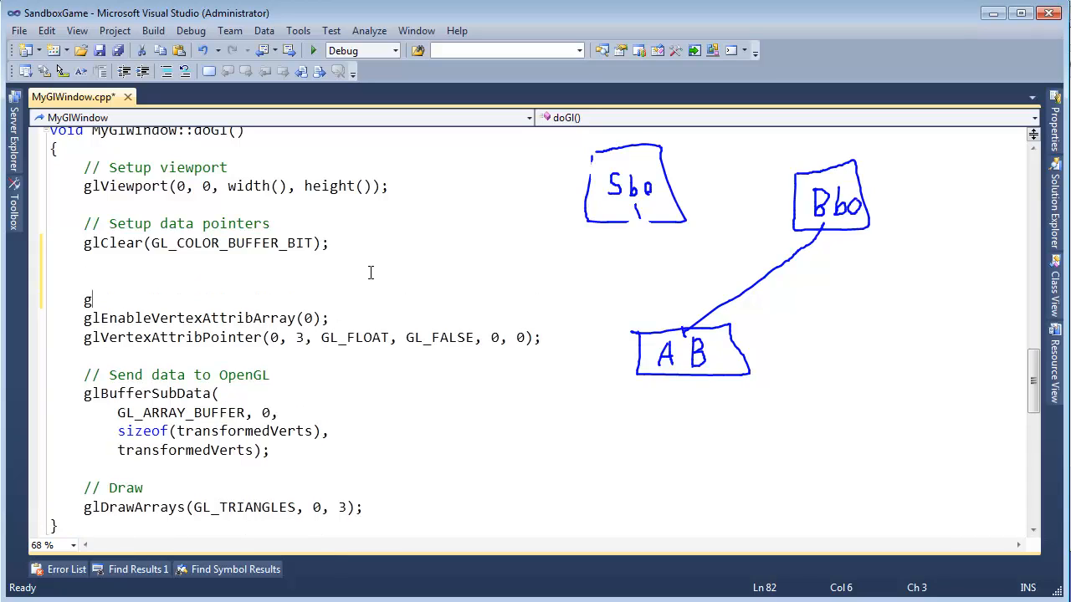
text(lbin)
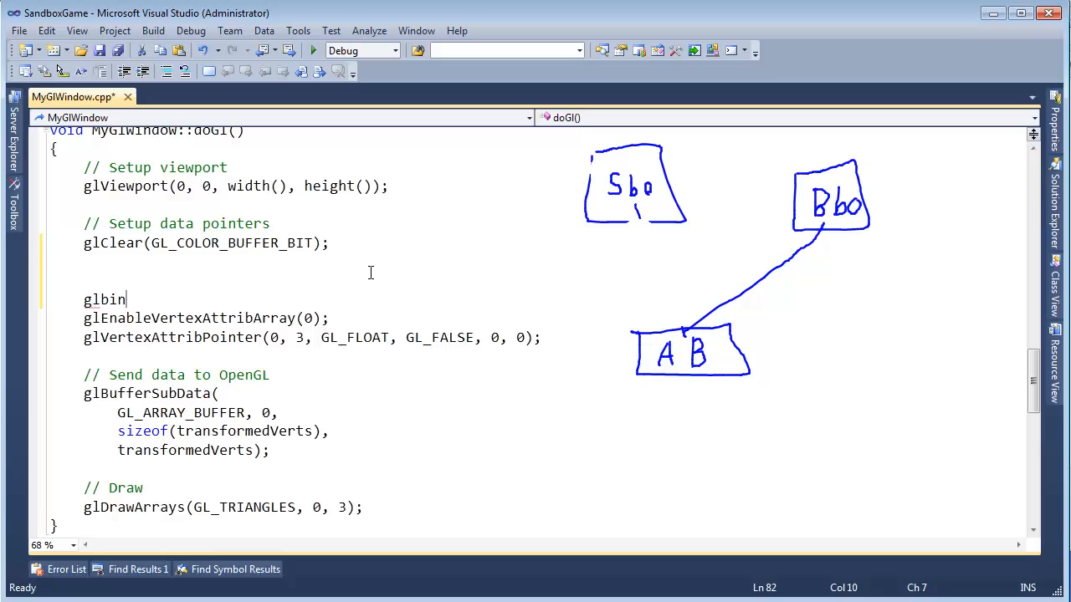
text(dBuffer(GL_ARRAY_BUFFER, s)
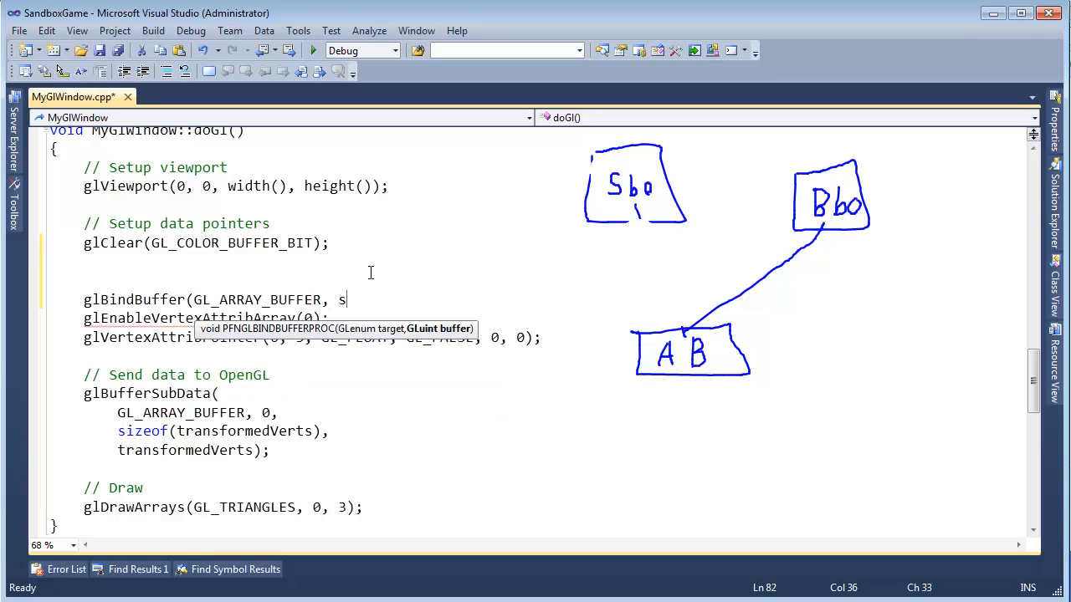
text(hipVertexBufferID);)
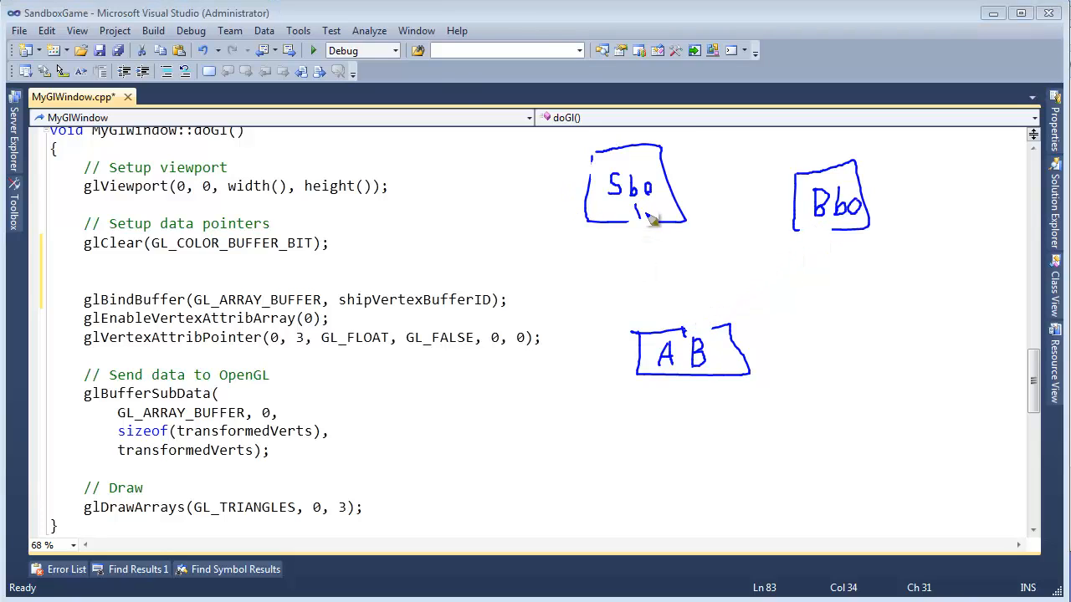
drag(644, 217, 678, 343)
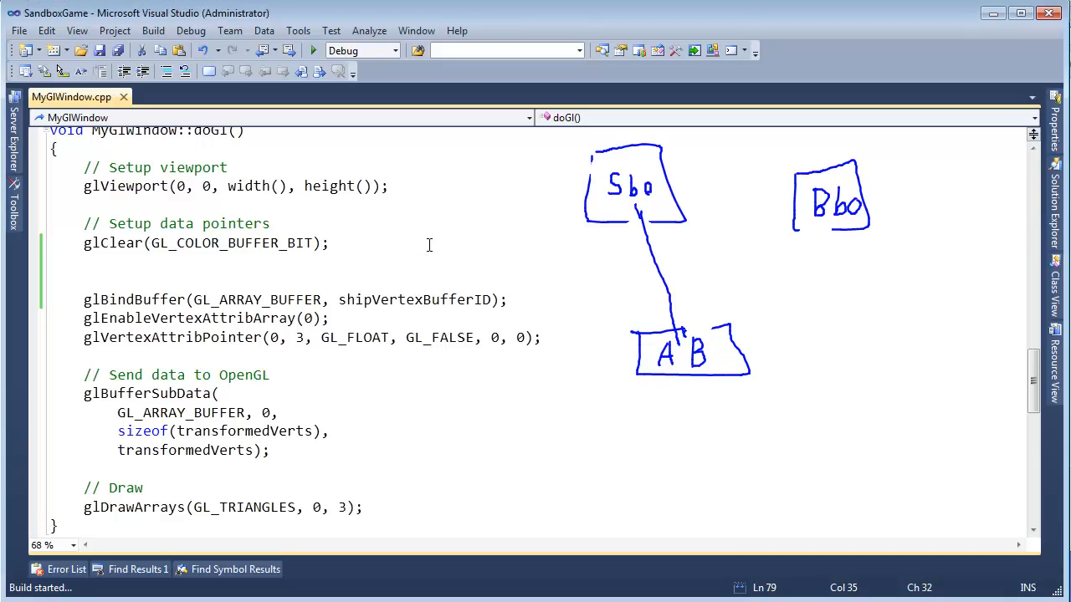
Build SandboxGame and close the launched console window.
click(312, 50)
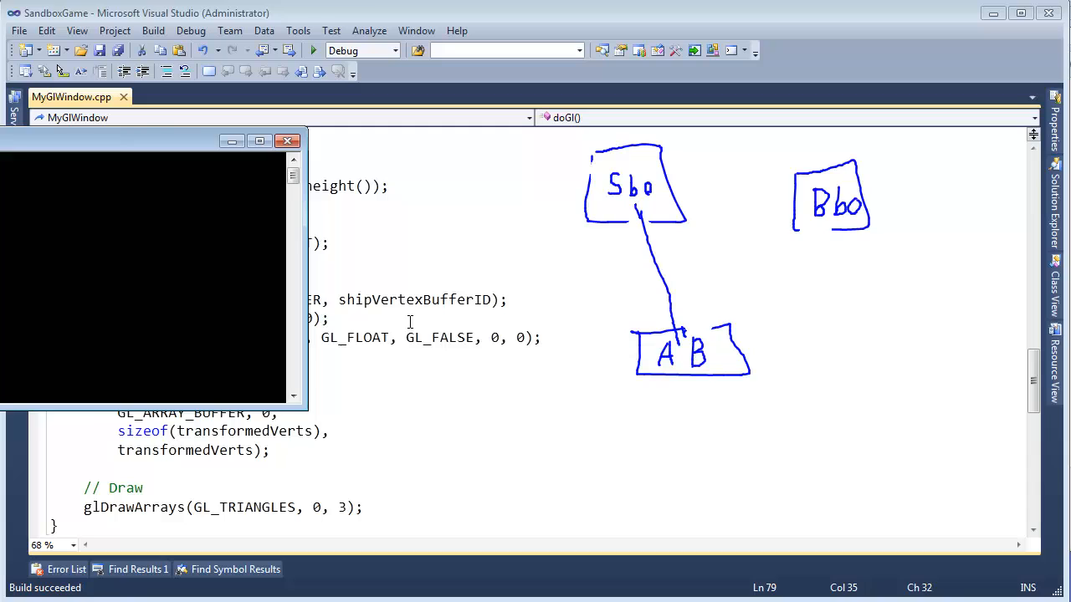
click(288, 140)
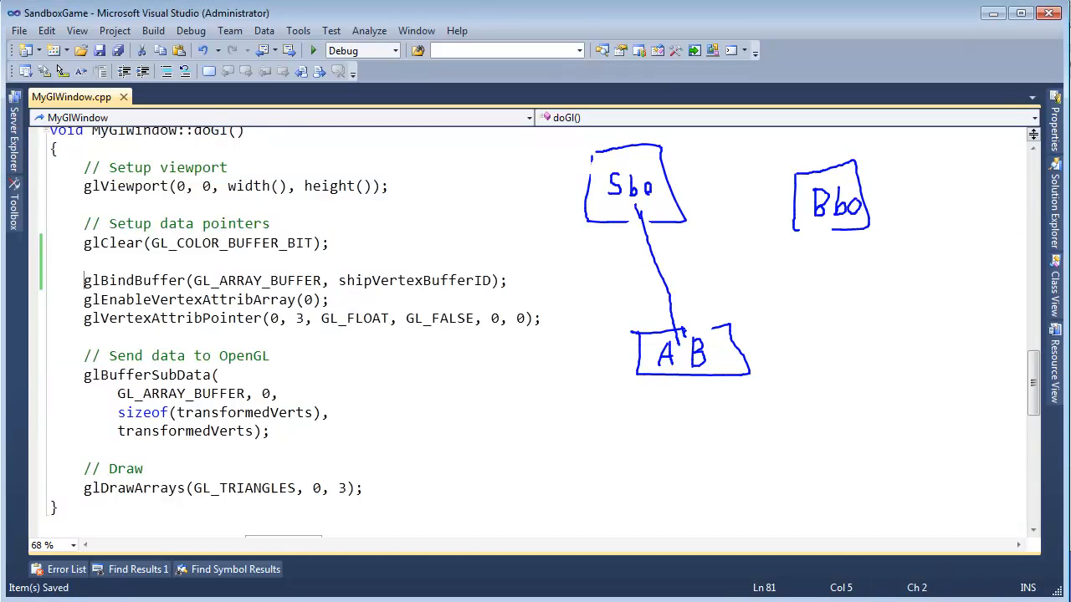
Move the glBindBuffer(GL_ARRAY_BUFFER, shipVertexBufferID); line below glVertexAttribPointer.
double_click(133, 280)
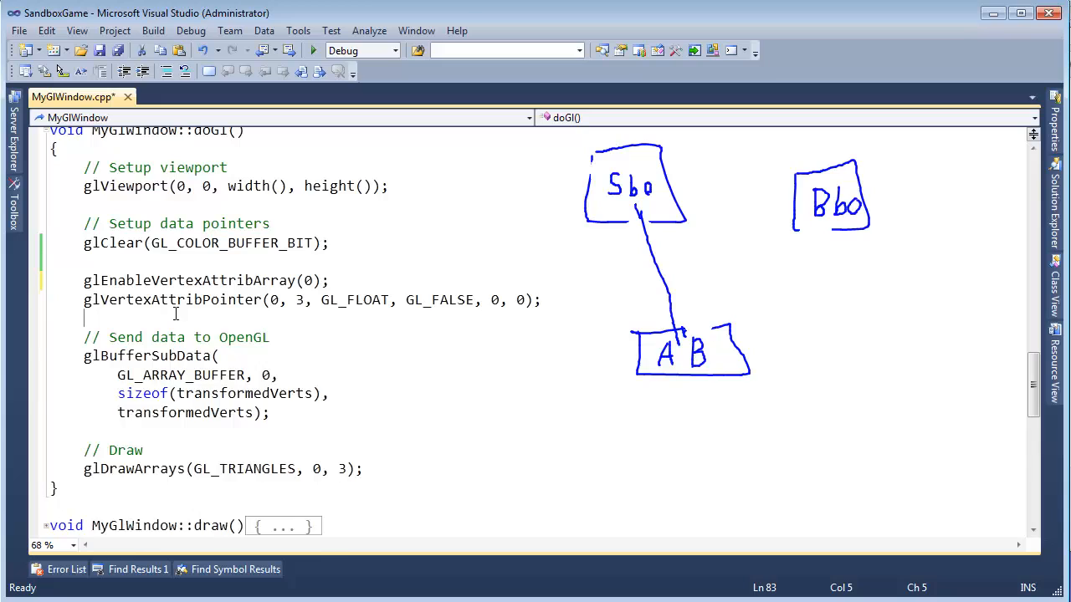
text(glBindBuffer(GL_ARRAY_BUFFER, shipVertexBufferID);)
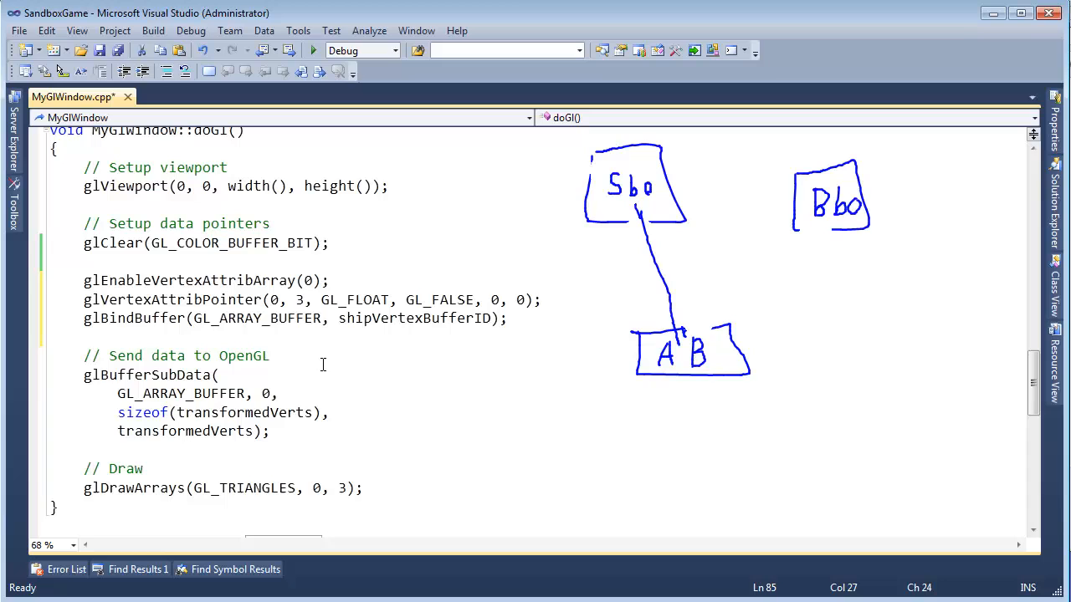
Build and run SandboxGame, centre its window to check the triangle, then close it.
click(313, 50)
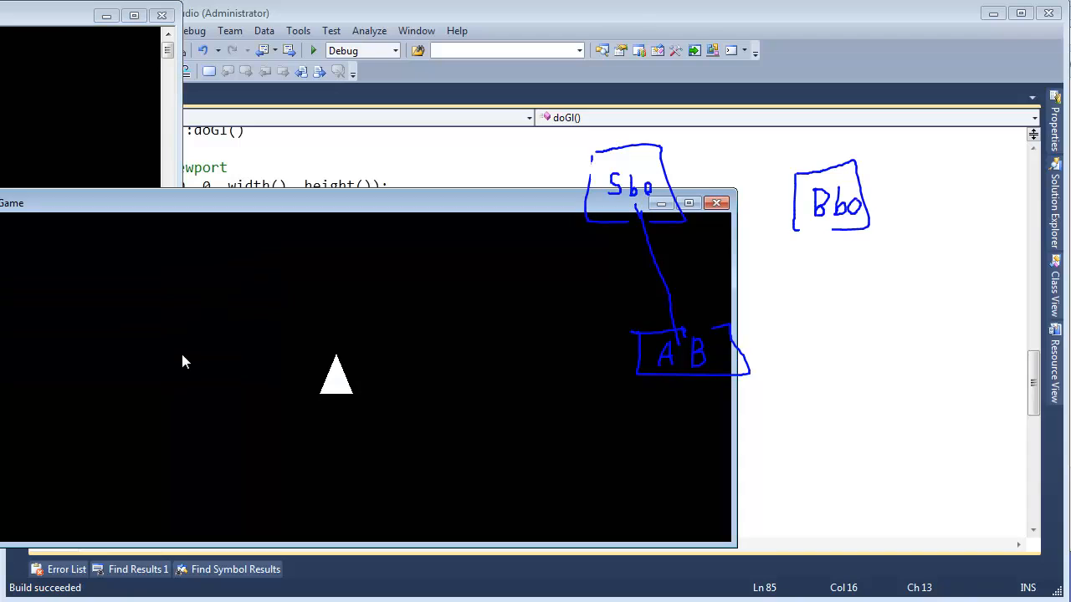
click(716, 202)
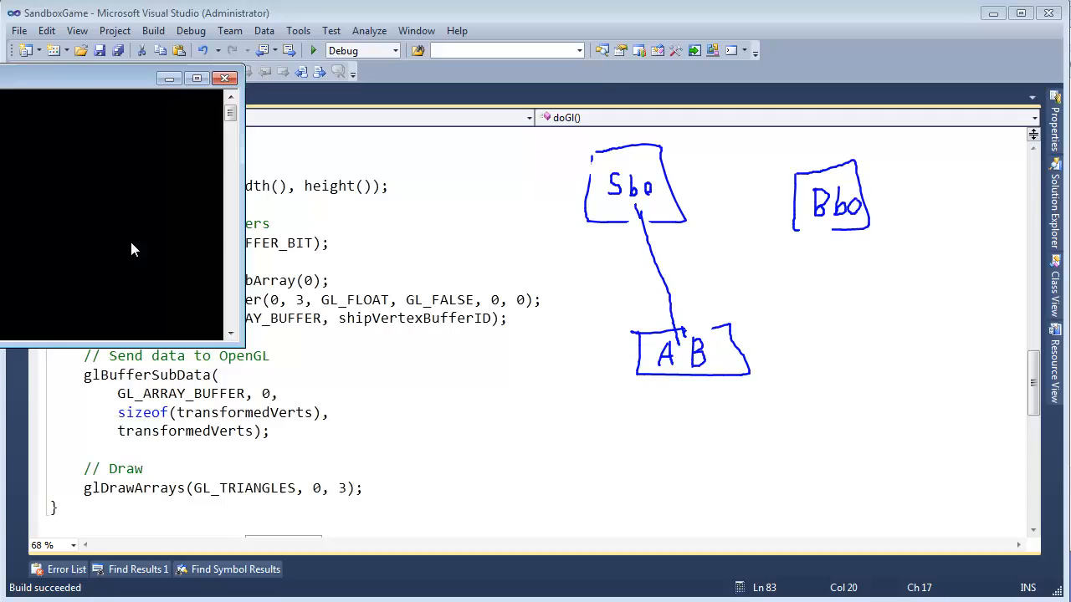
click(313, 51)
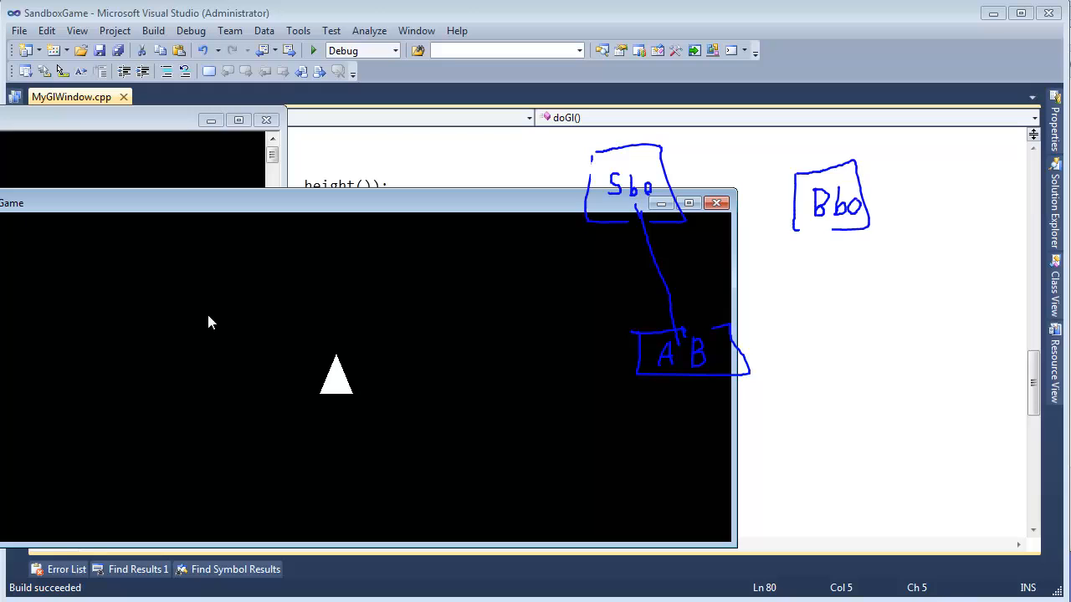
mouse_move(252, 211)
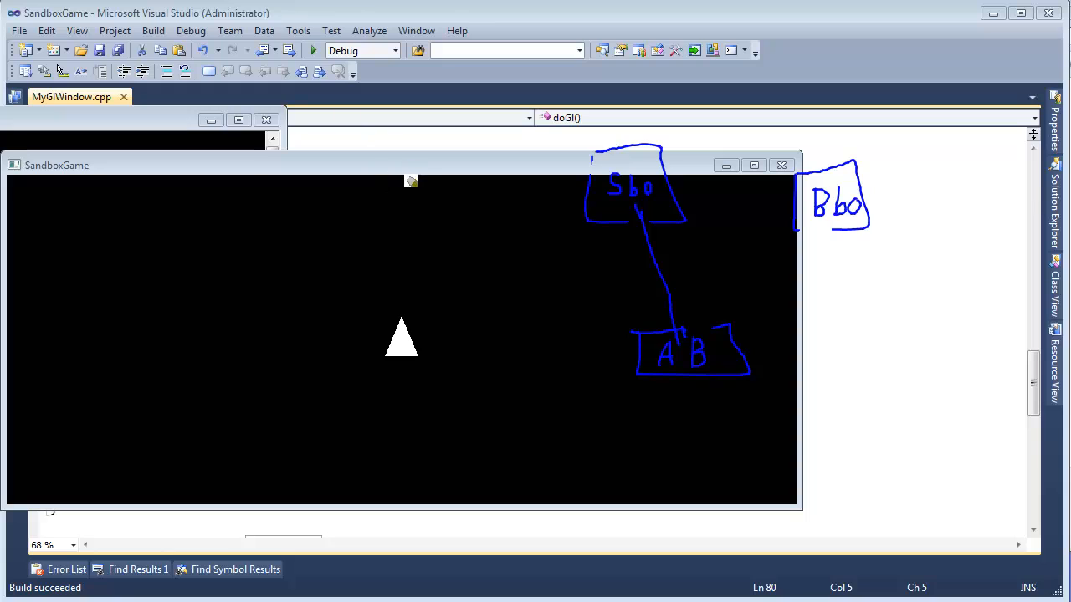
drag(410, 181, 385, 493)
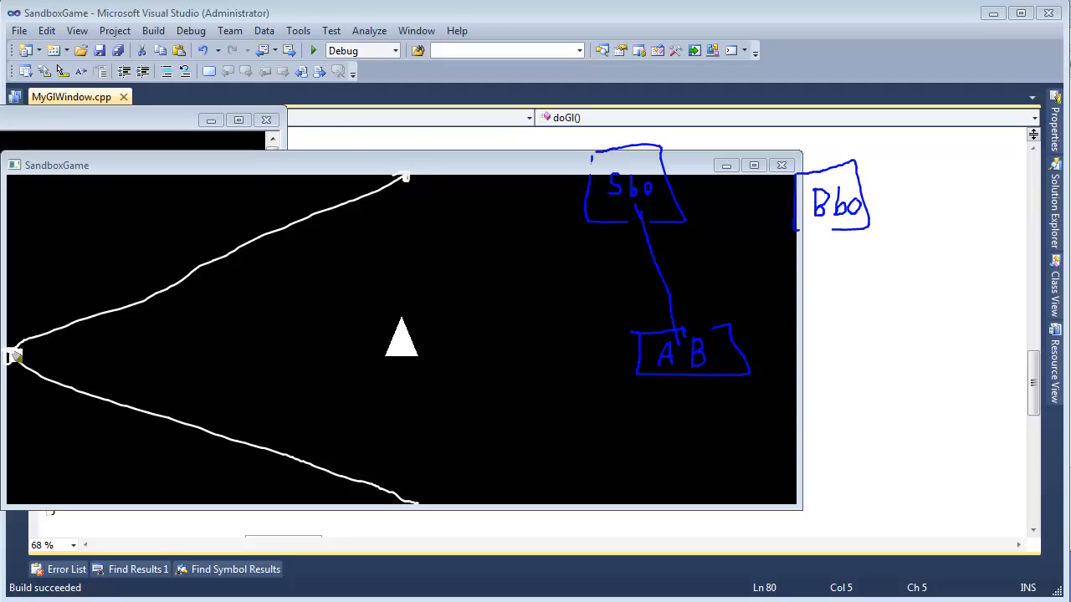
mouse_move(424, 510)
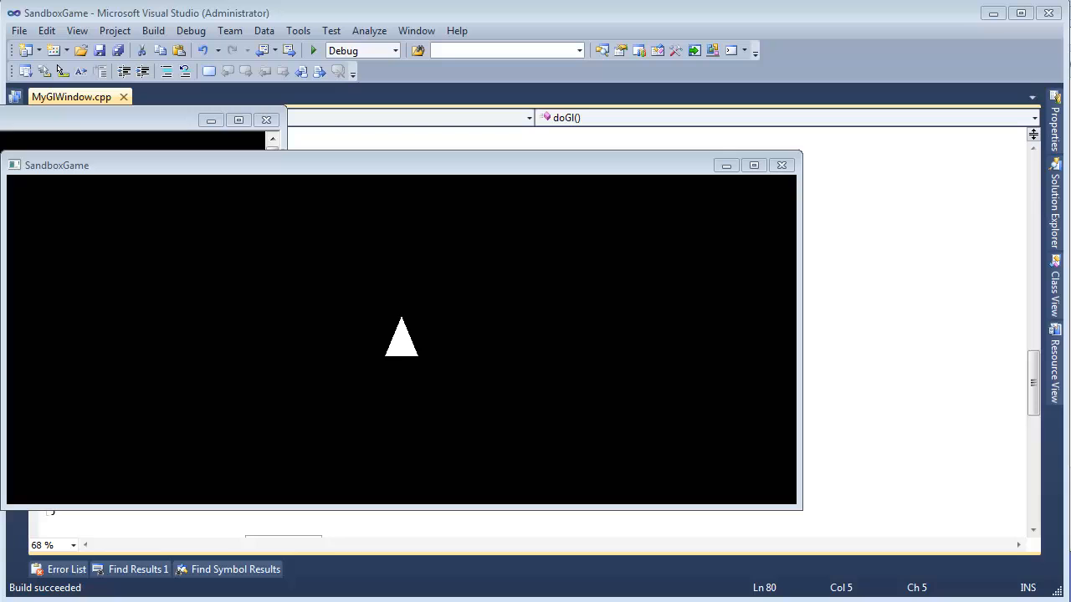
click(780, 165)
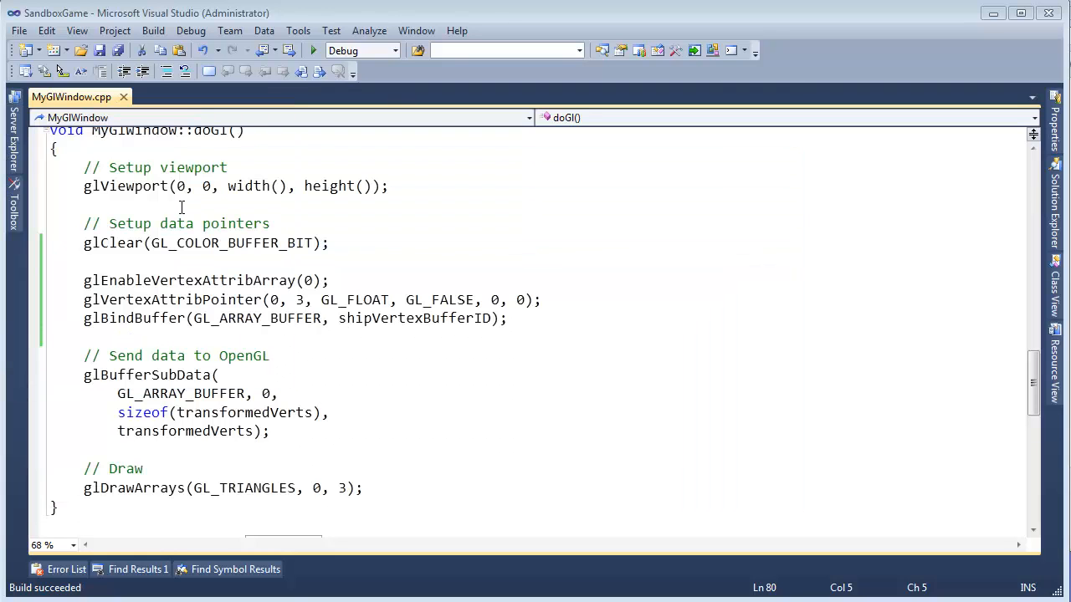
Undo the move so glBindBuffer sits above glEnableVertexAttribArray again.
drag(83, 300, 343, 318)
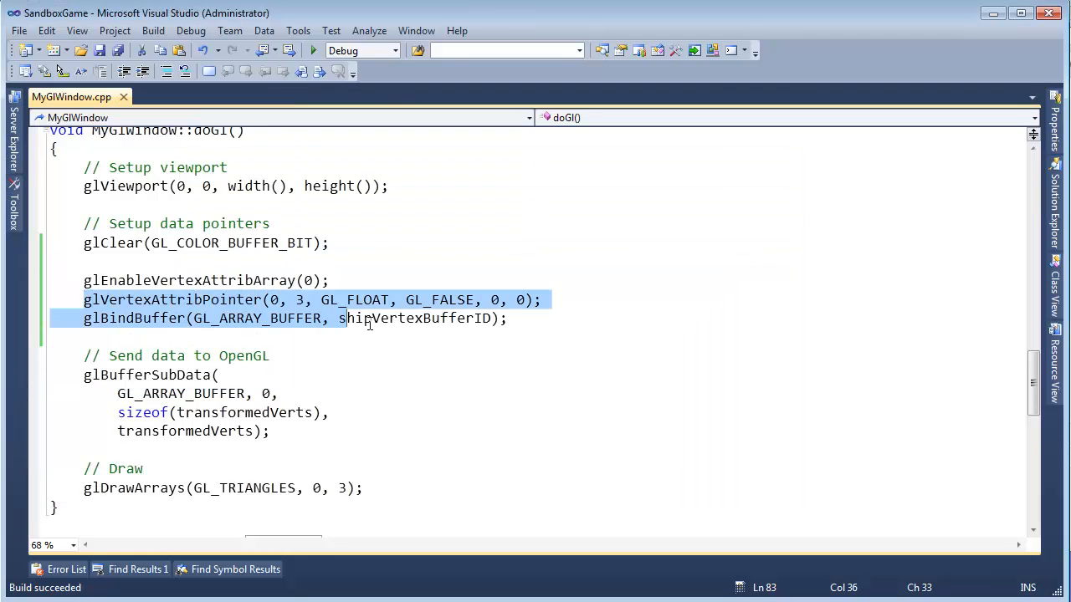
click(399, 371)
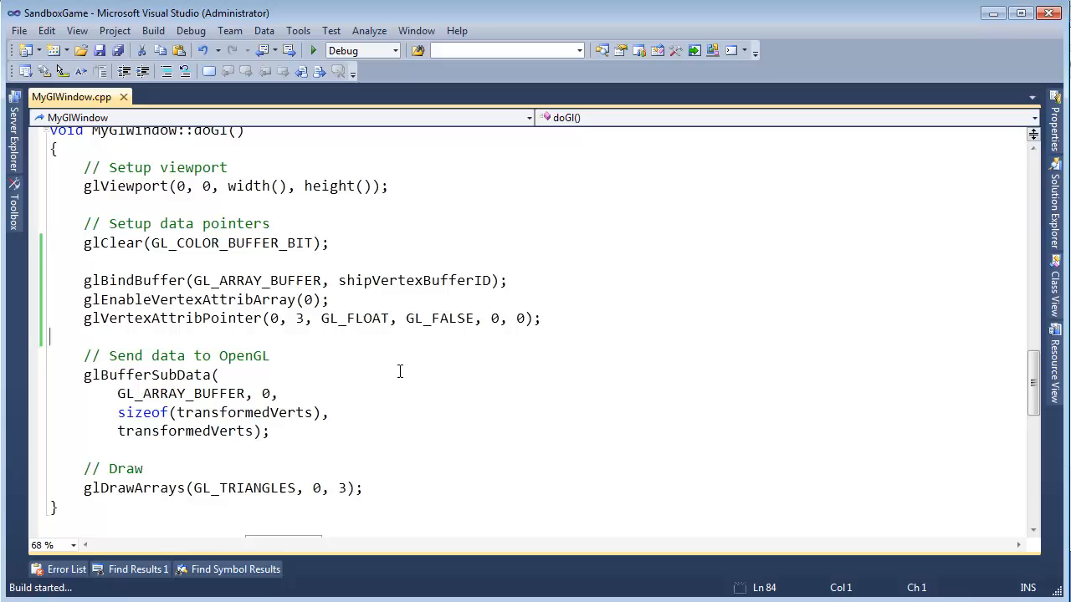
mouse_move(375, 336)
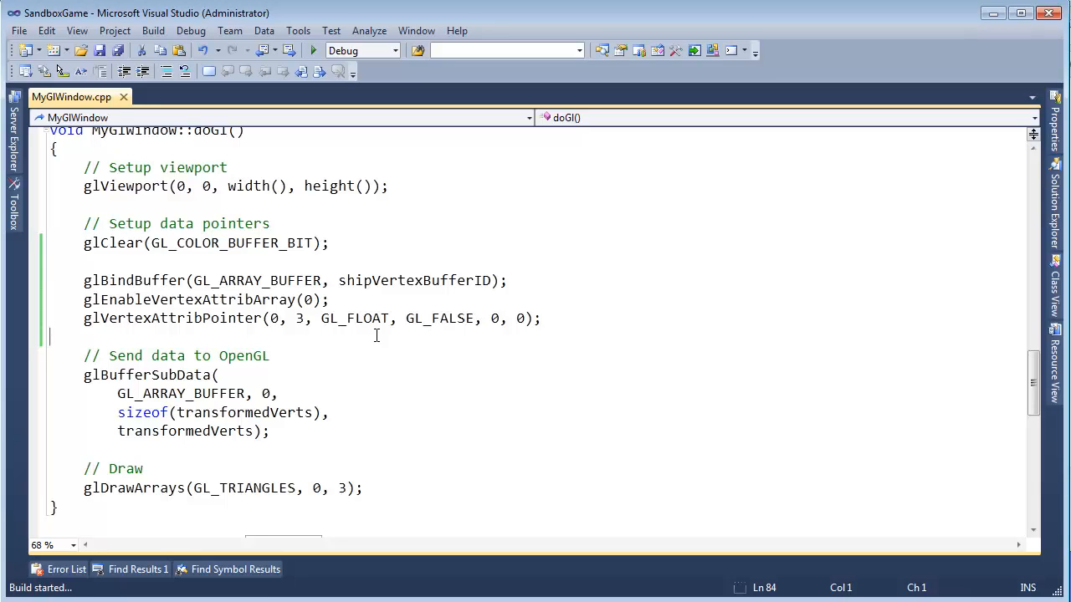
Launch the rebuilt SandboxGame and focus its window to view the ship triangle.
click(312, 50)
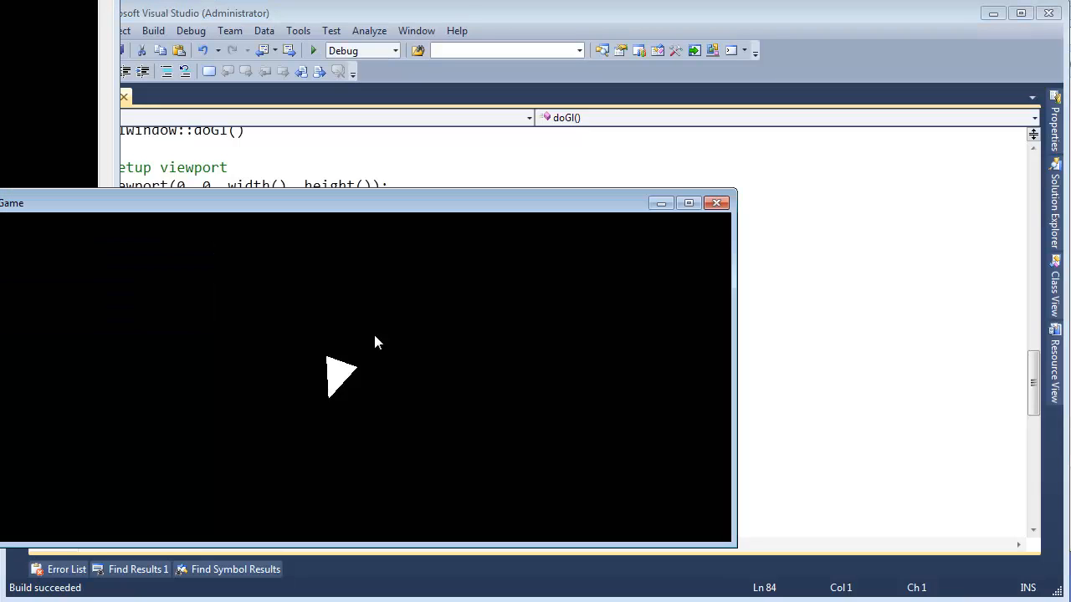
click(716, 202)
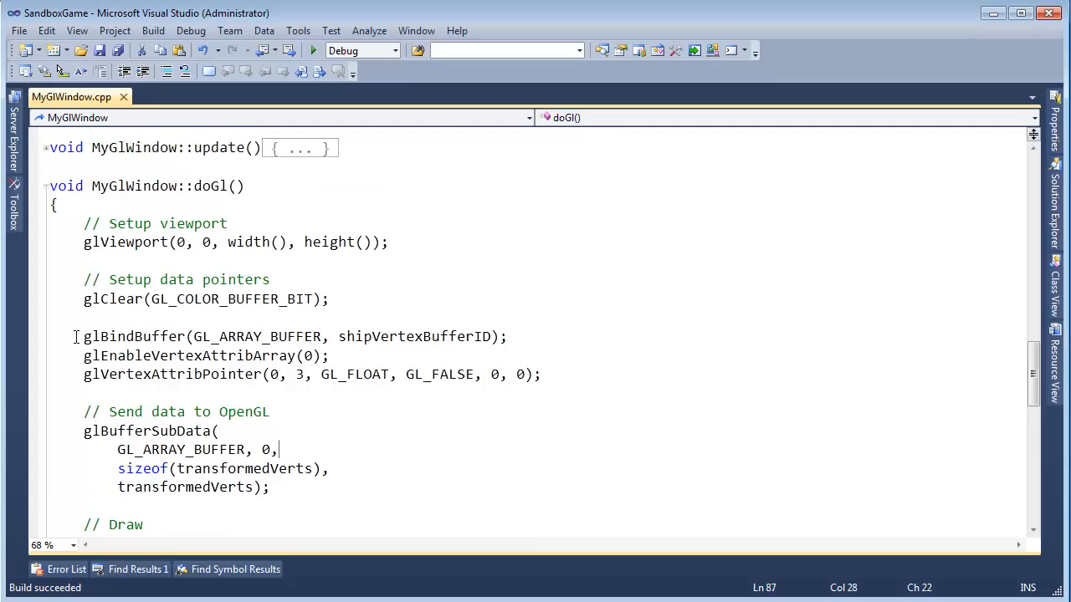
Declare a global bool hack = true above doGl().
click(507, 336)
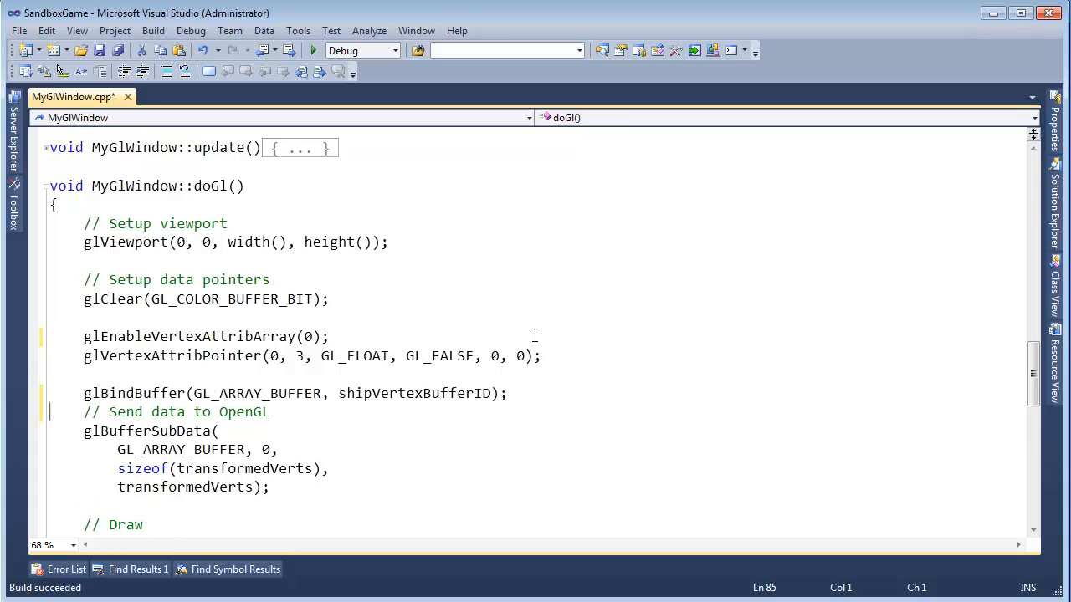
click(191, 185)
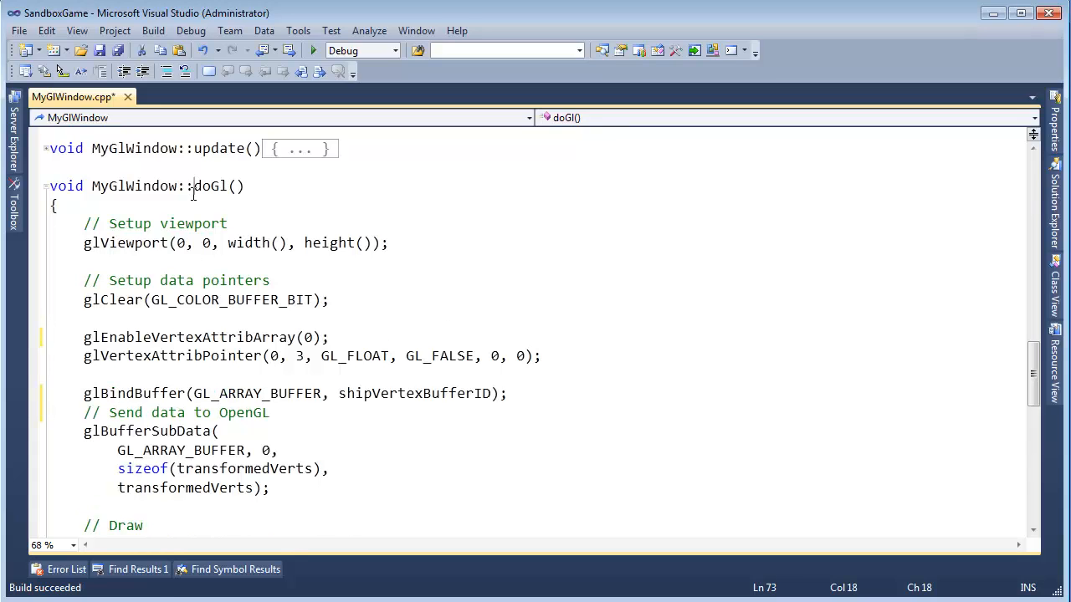
text(bool ha)
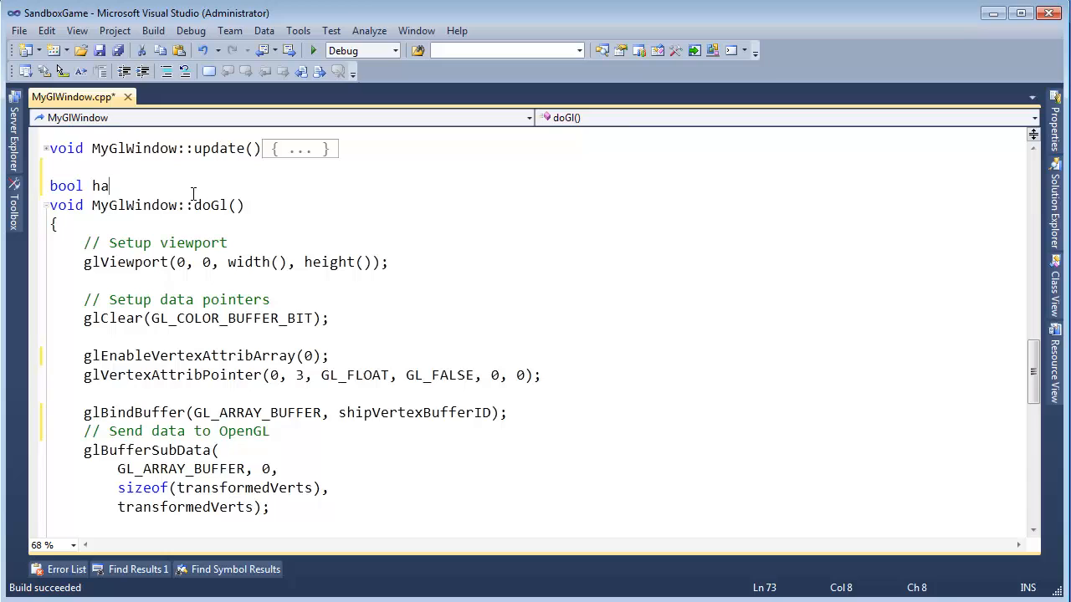
text(ck = true;)
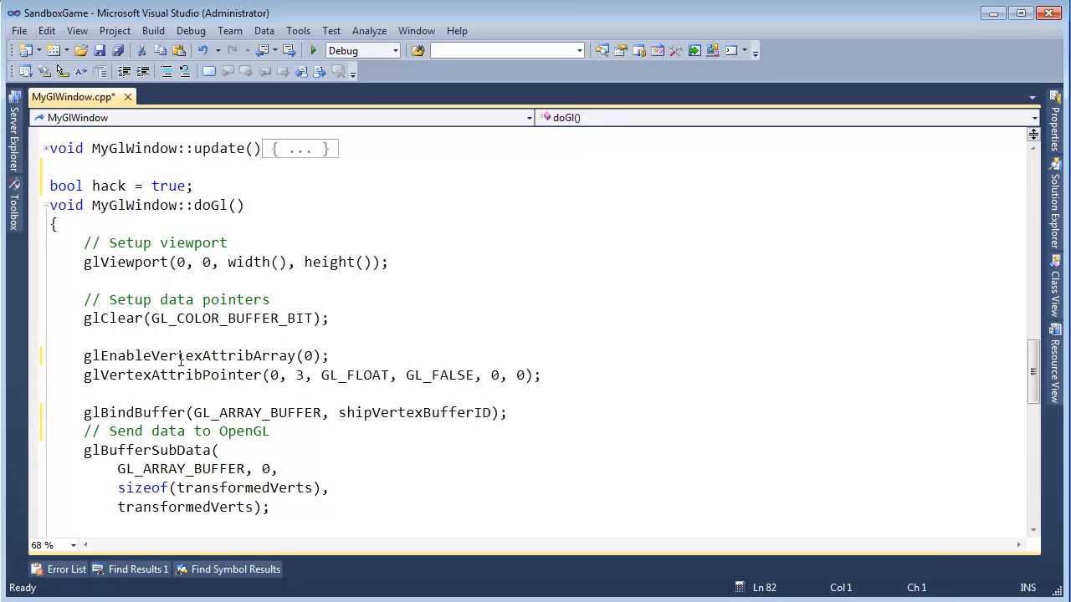
Wrap the vertex attribute calls in if(hack) and set hack = false; inside.
text(if()
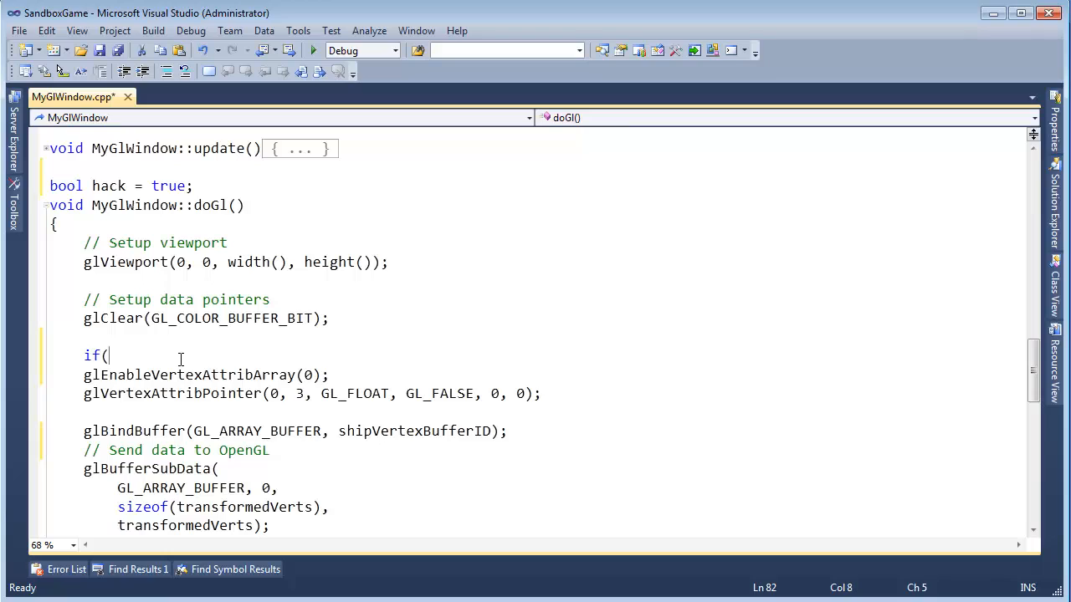
text(hack)
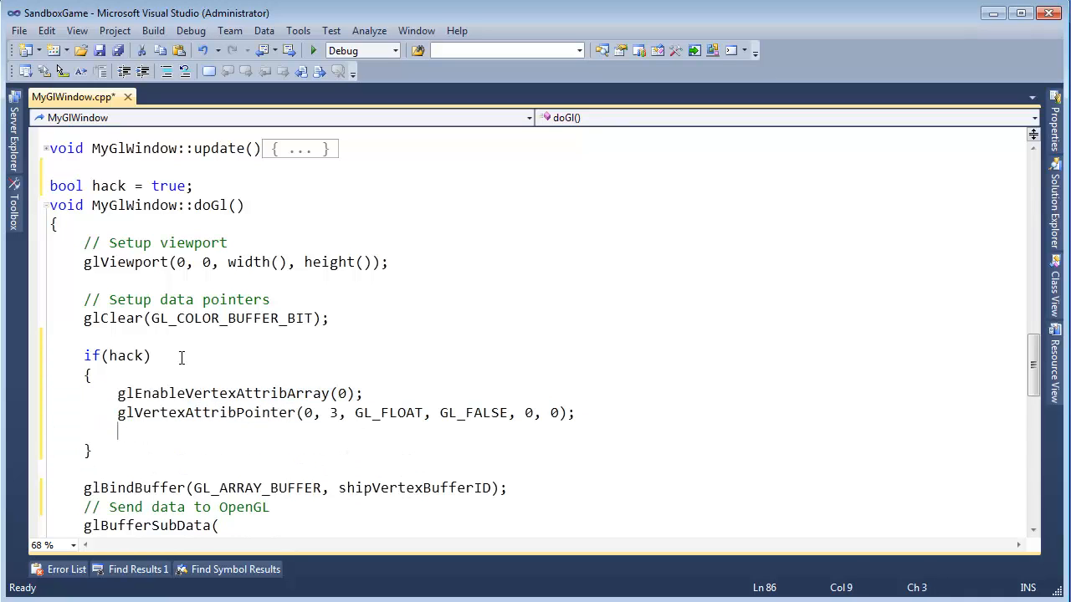
text(hack = false;)
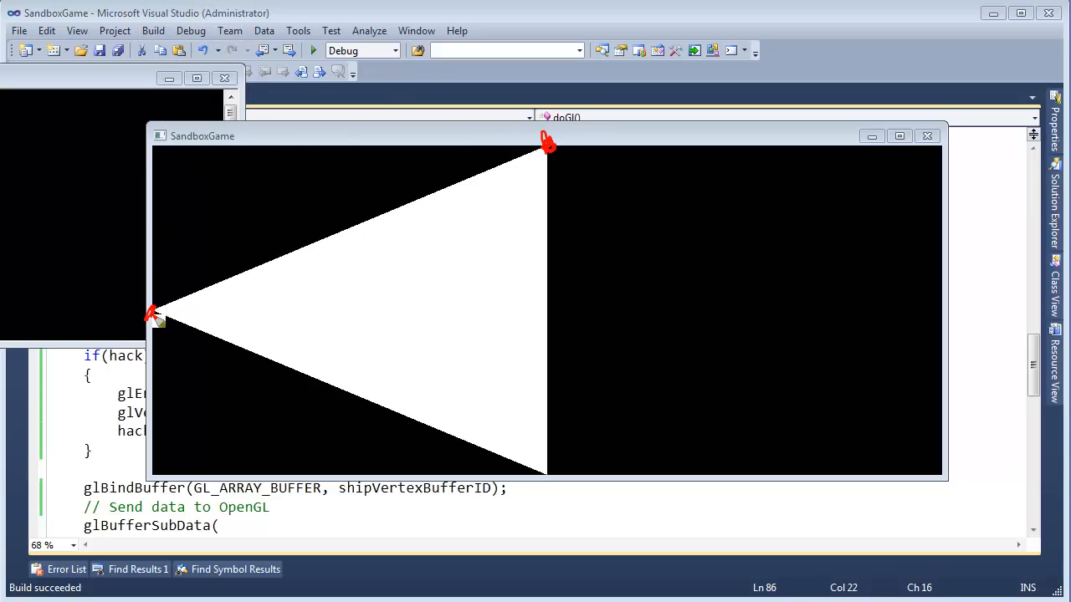
mouse_move(548, 481)
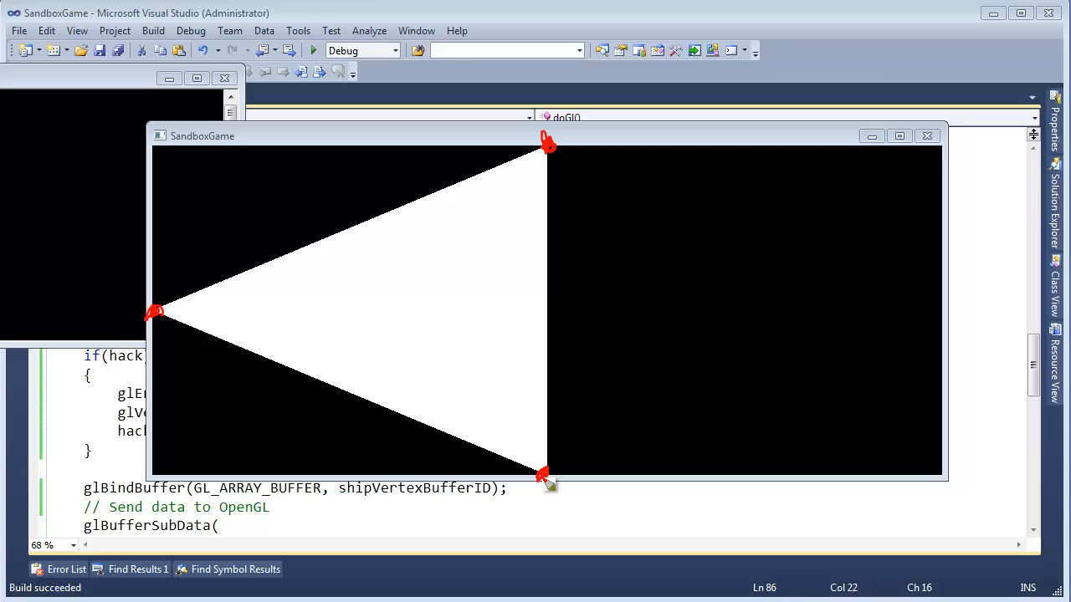
mouse_move(938, 316)
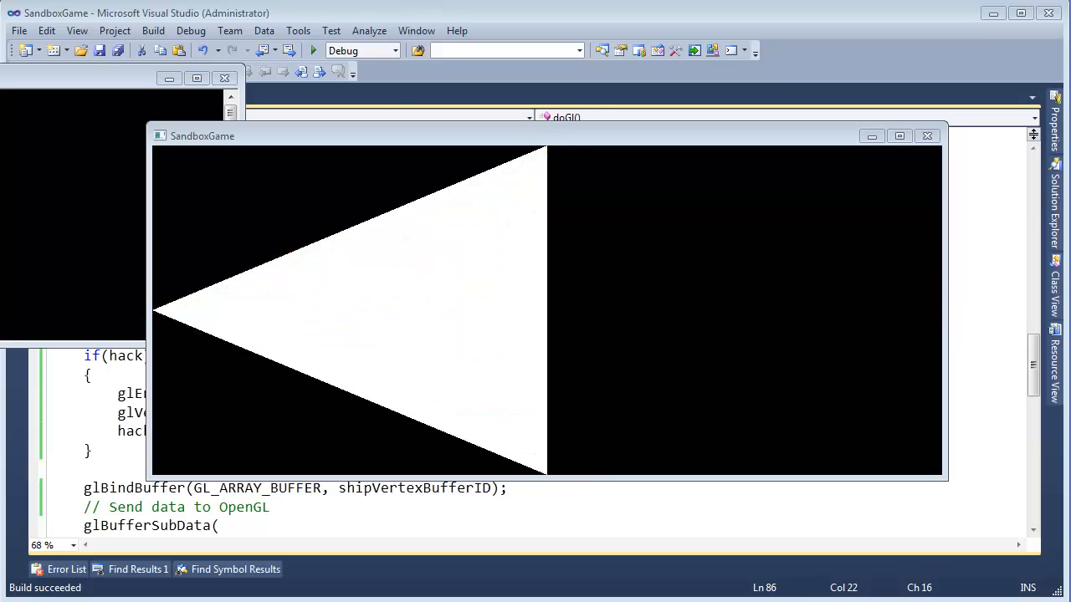
Close the SandboxGame window showing the huge distorted triangle.
click(927, 135)
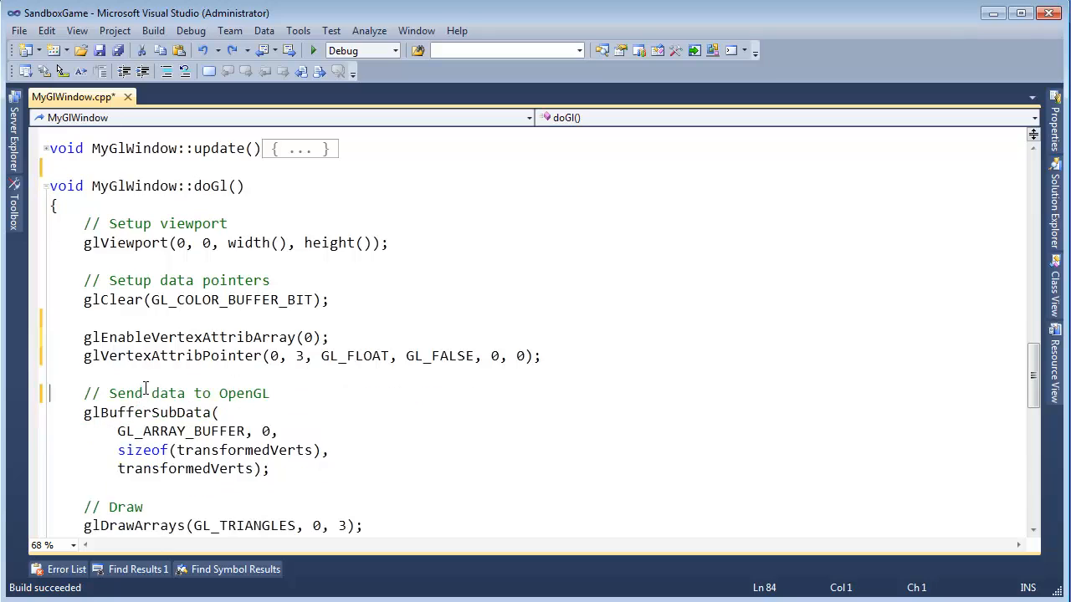
Insert glBindBuffer(GL_ARRAY_BUFFER, shipVertexBufferID); above the vertex attribute calls in doGl().
text(glBindBuffer(GL_ARRAY_BUFFER, shipVertexBufferID);)
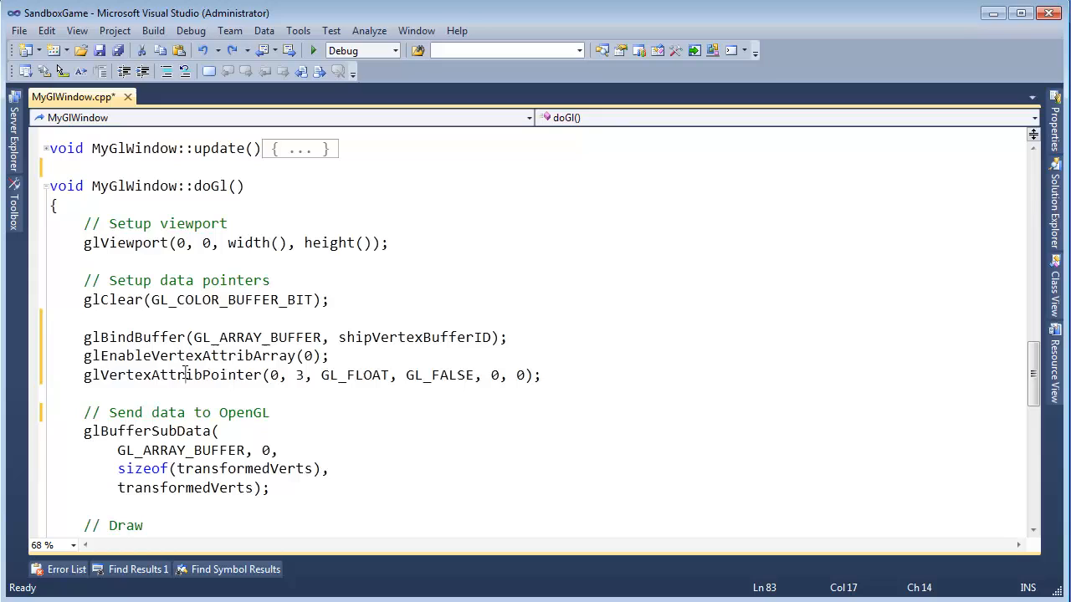
double_click(172, 374)
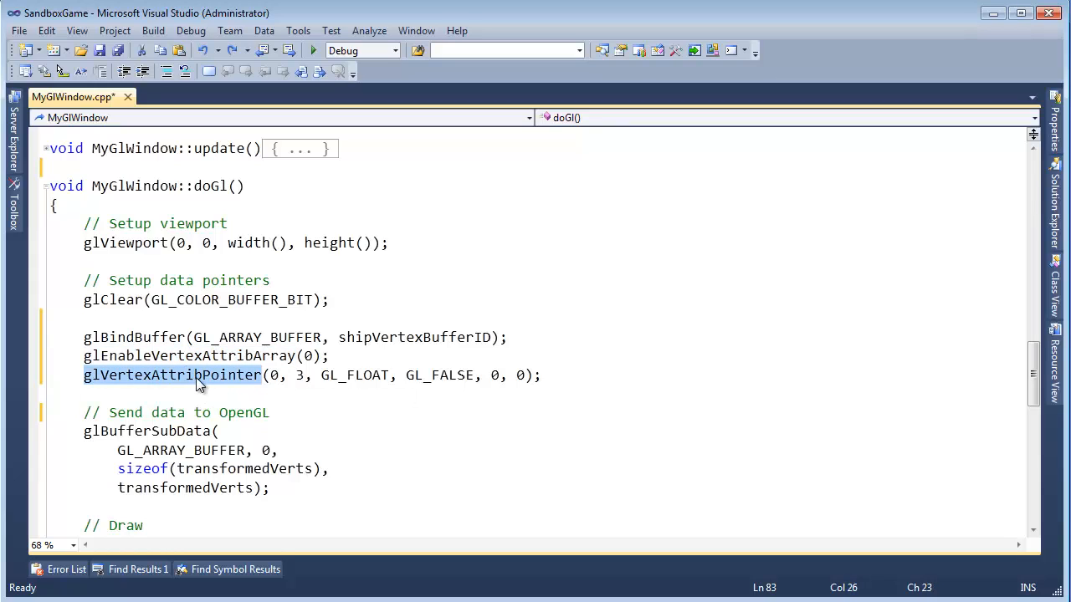